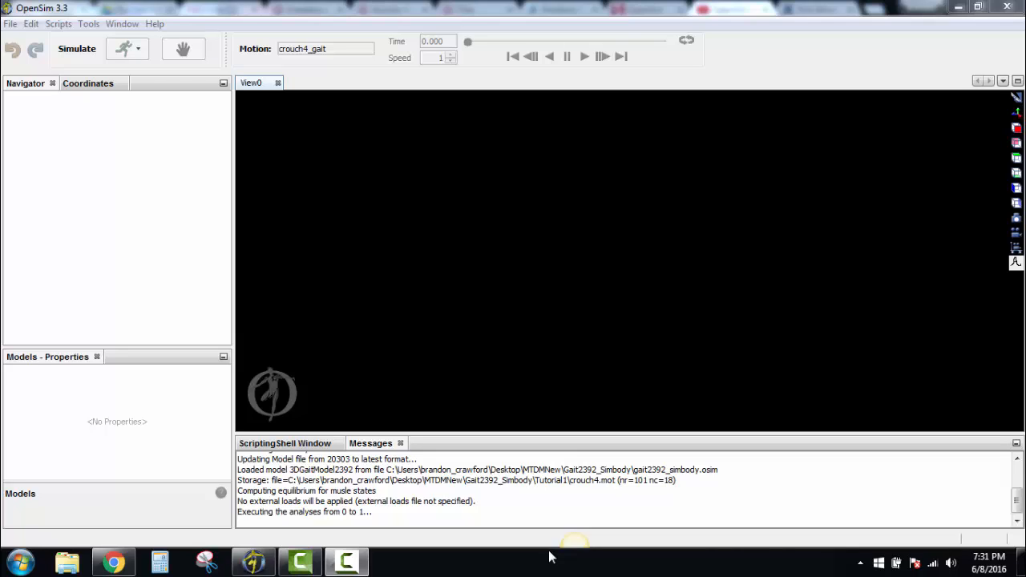
mouse_move(545, 554)
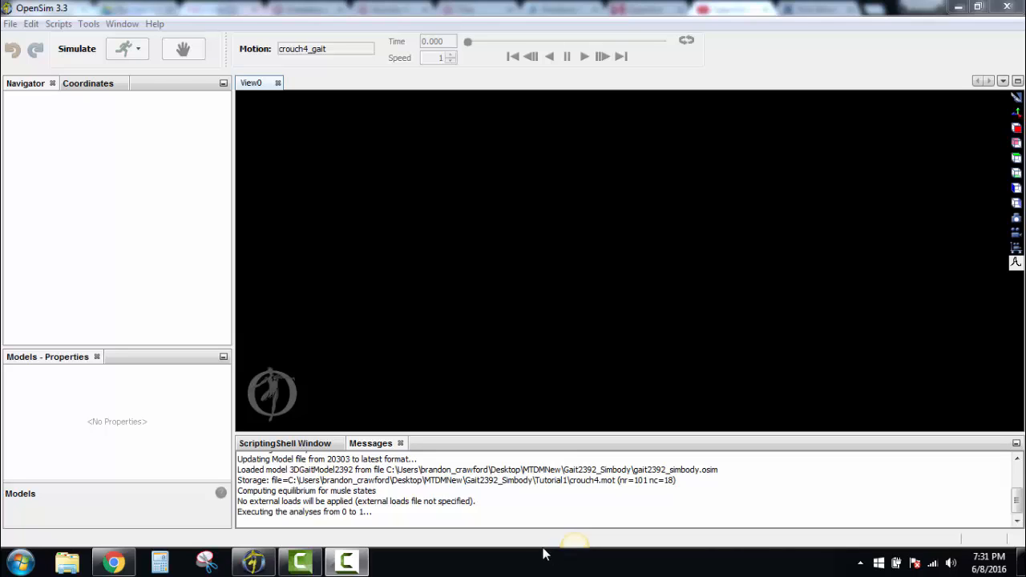
Start opening a model and browse from Computer into C:\OpenSim3.3
left_click(10, 24)
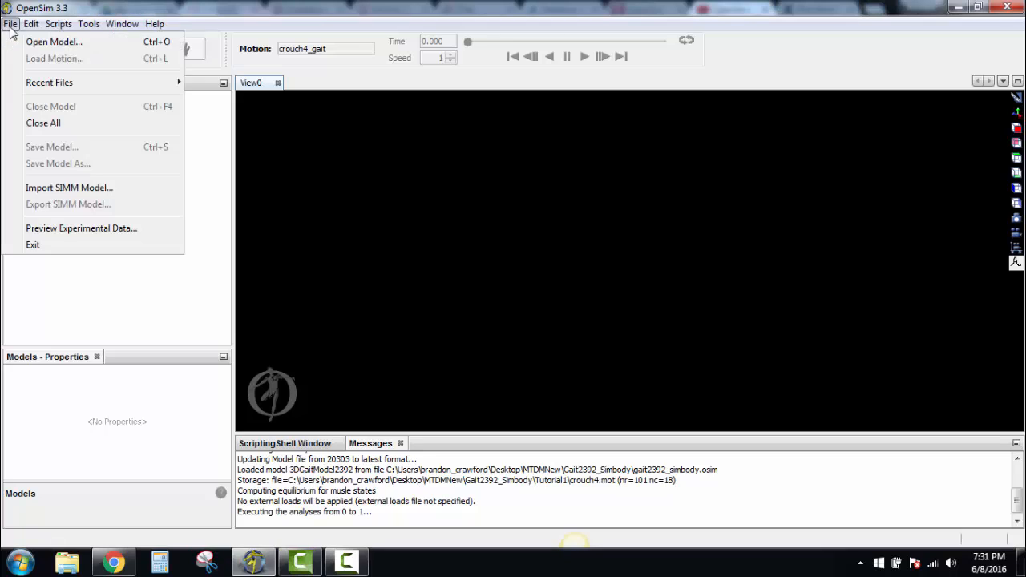
left_click(54, 42)
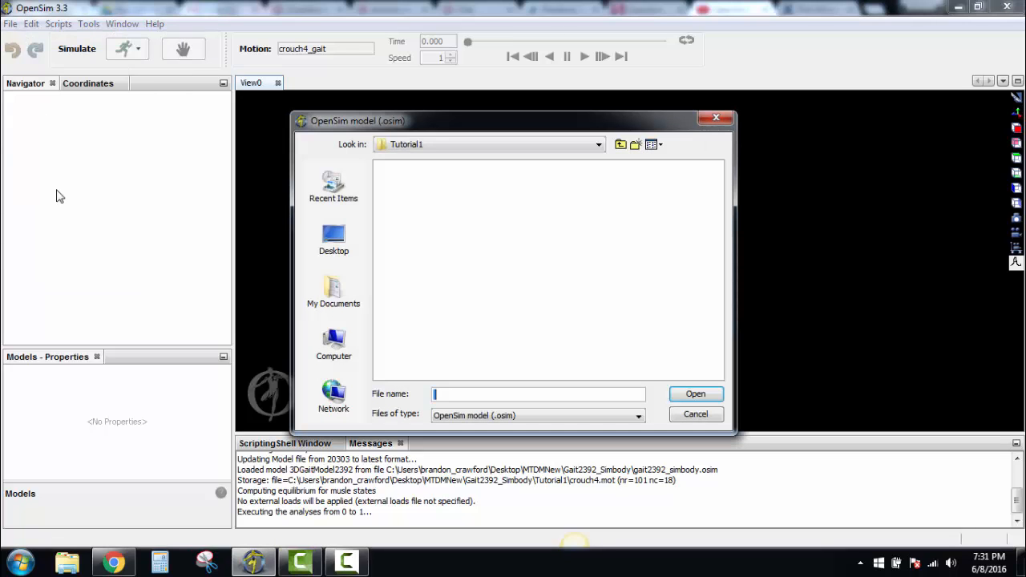
left_click(620, 145)
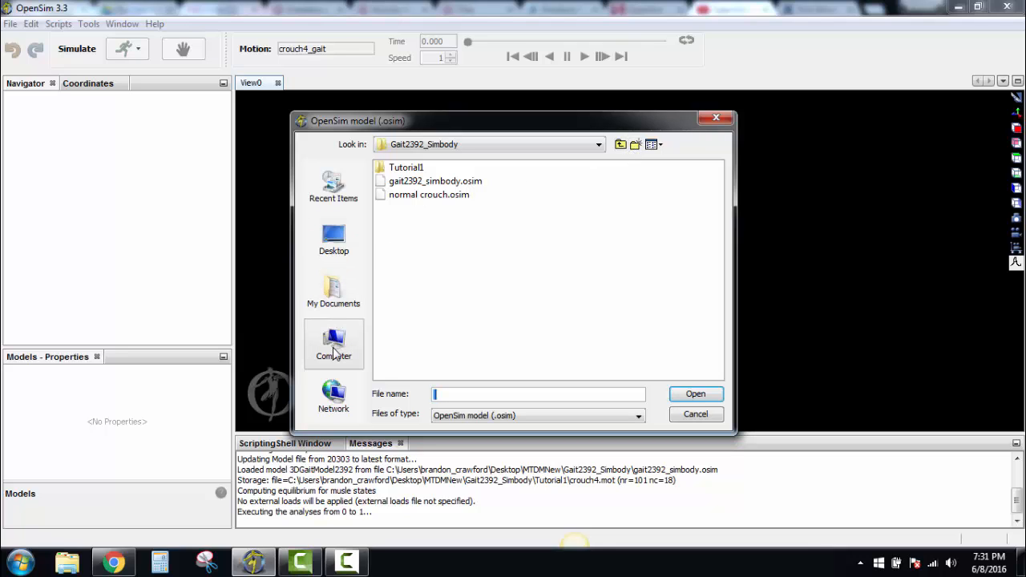
left_click(334, 344)
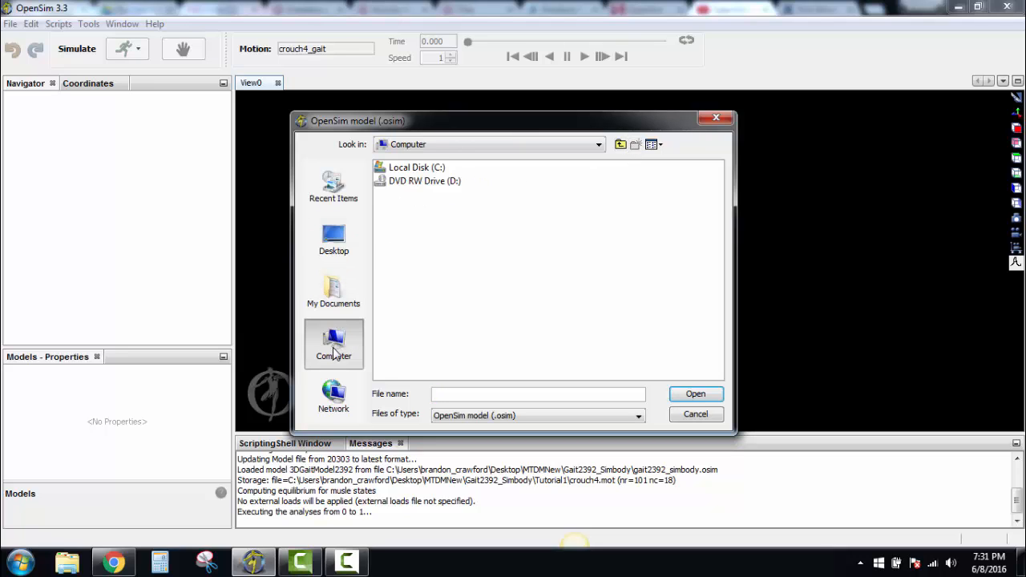
mouse_move(462, 292)
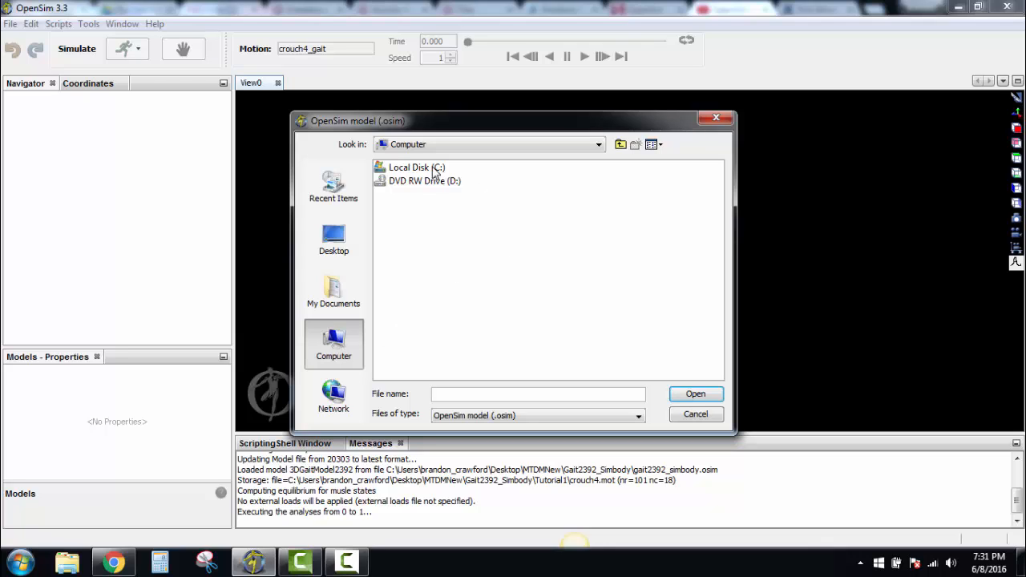
double_click(417, 166)
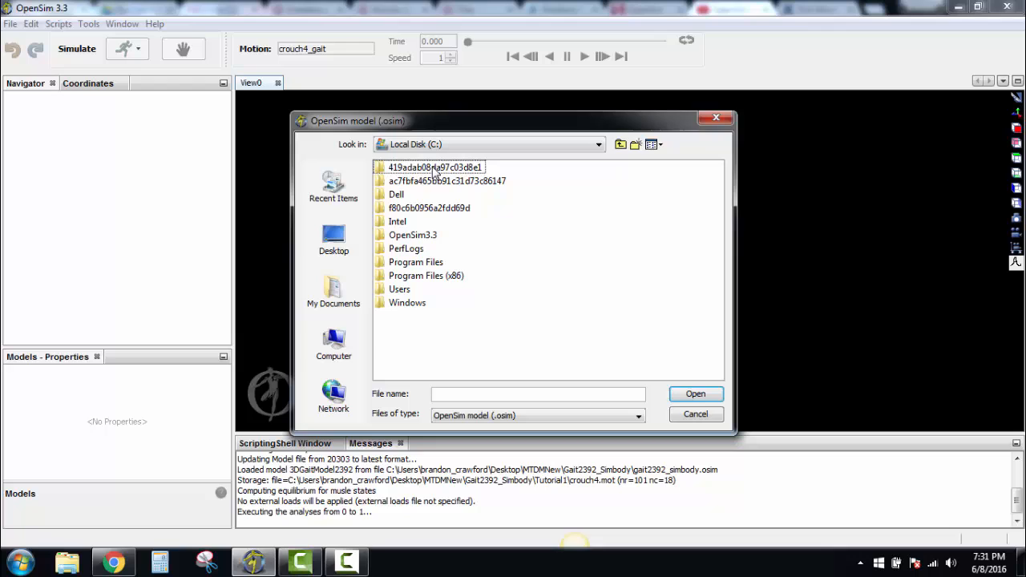
mouse_move(420, 242)
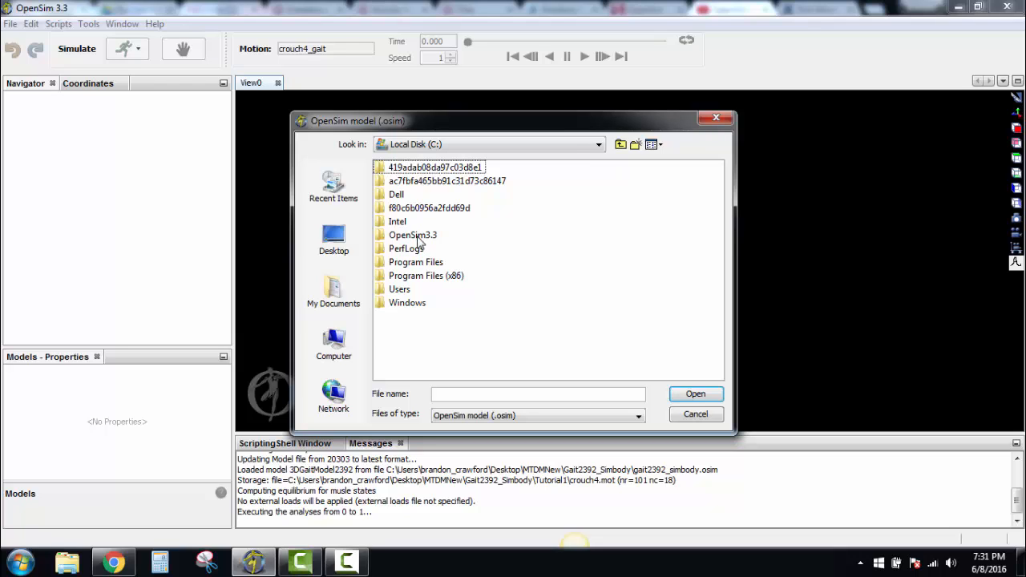
double_click(412, 234)
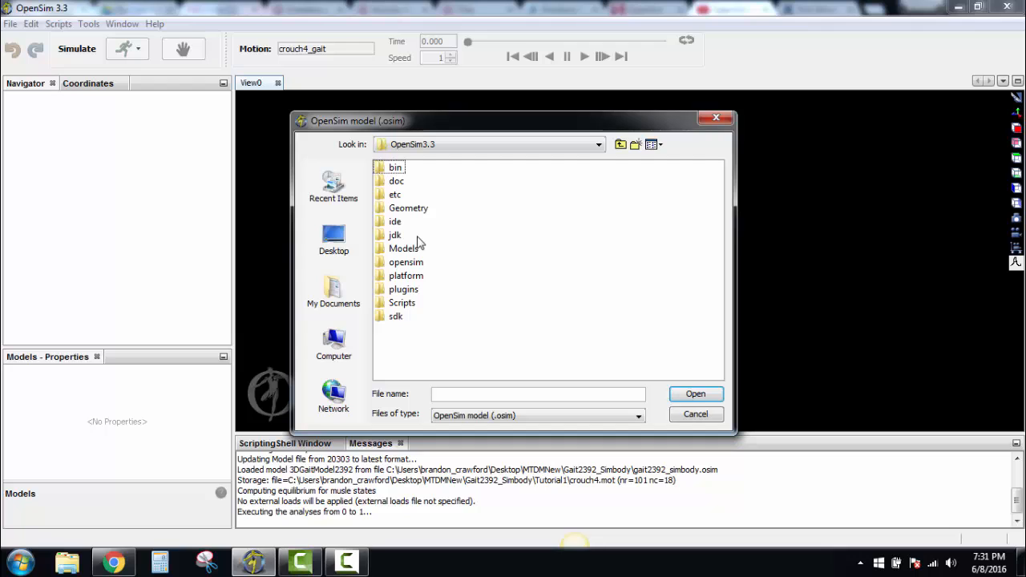
mouse_move(410, 256)
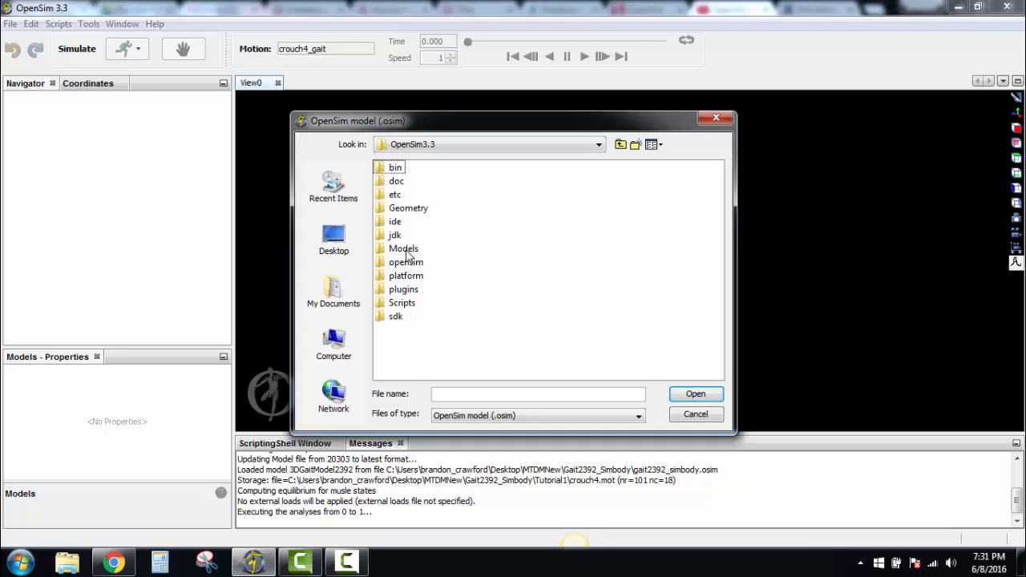
Load gait2392_simbody.osim from the Models\Gait2392_Simbody folder
double_click(404, 249)
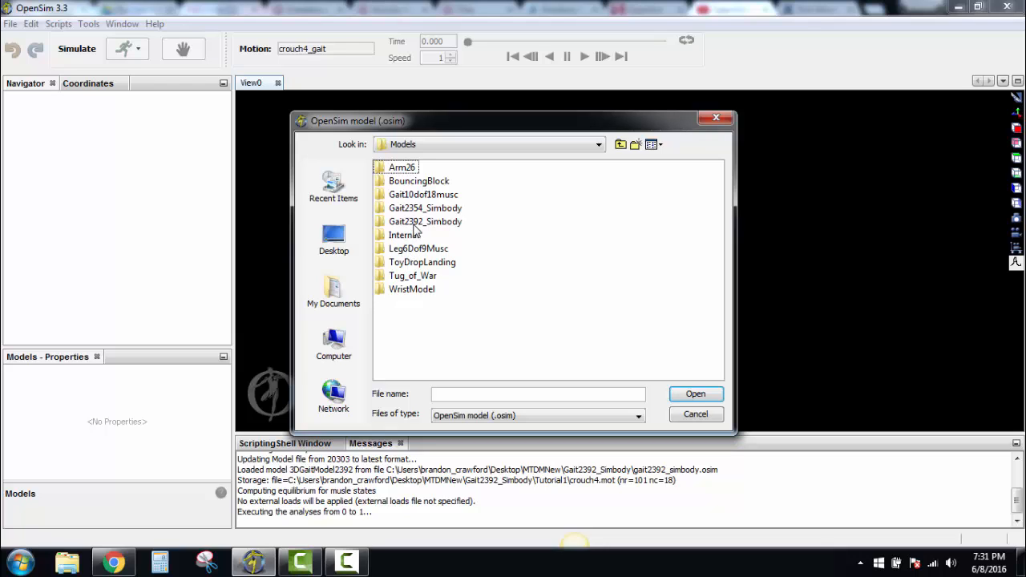
double_click(425, 221)
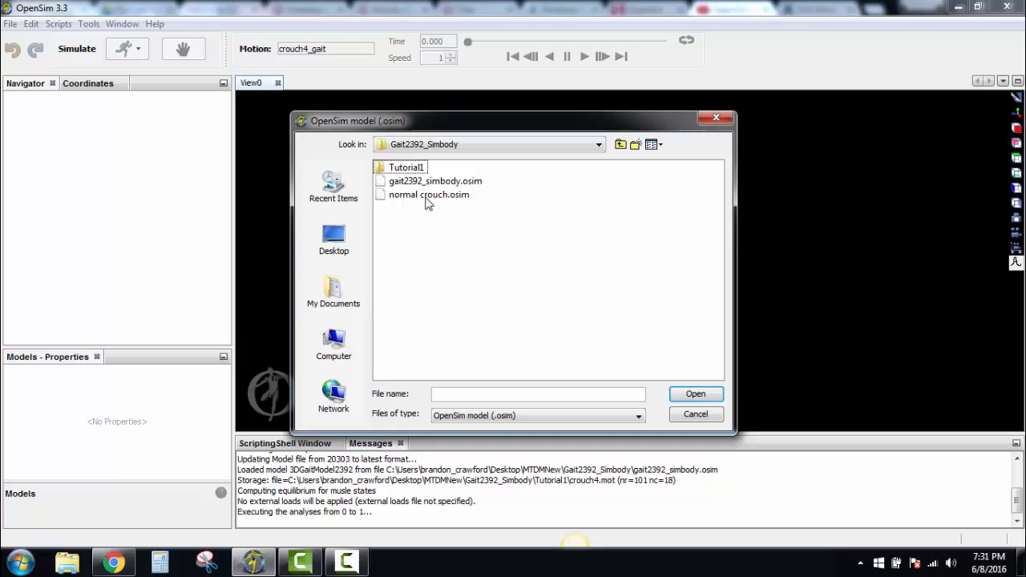
mouse_move(409, 202)
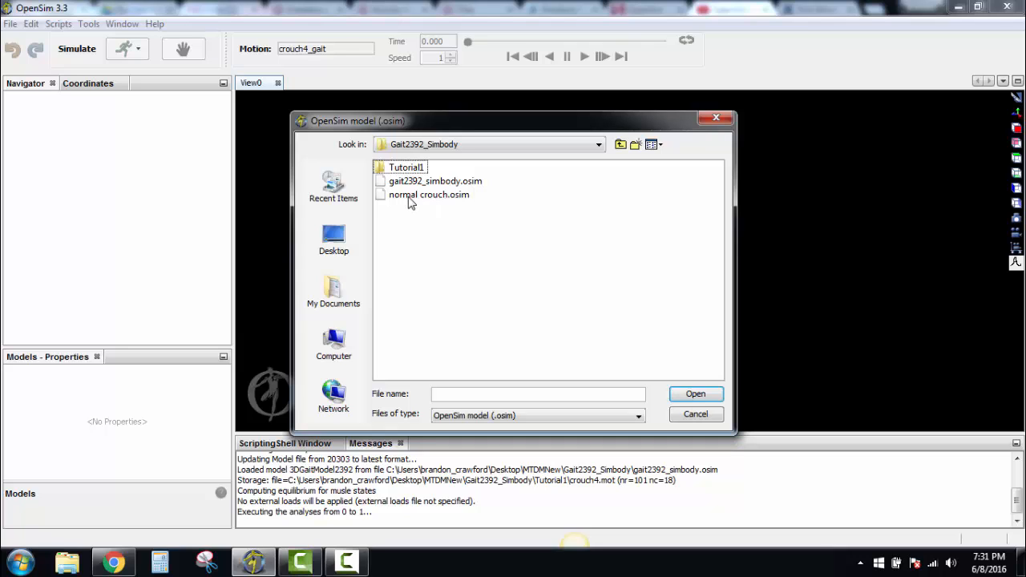
mouse_move(415, 190)
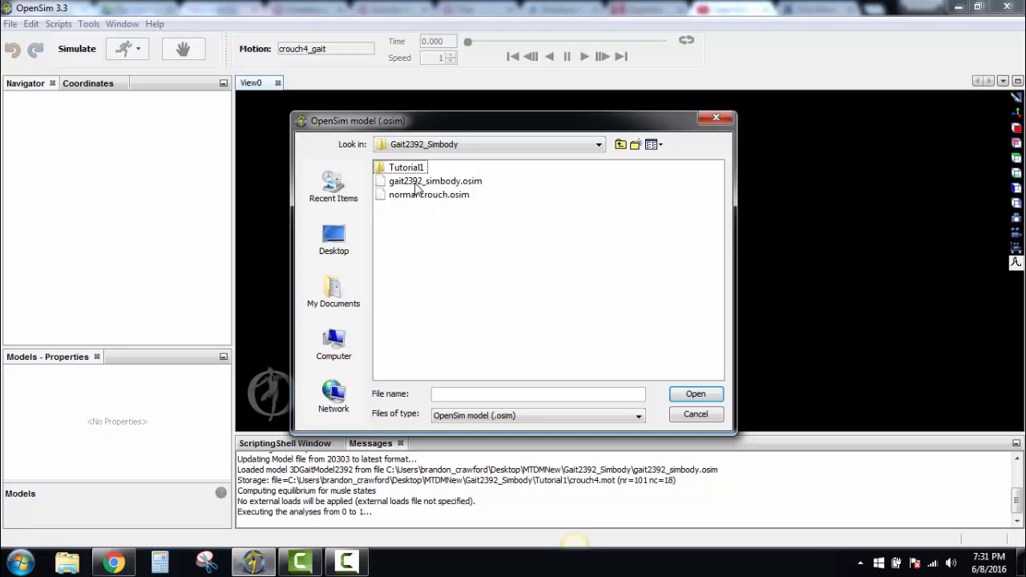
left_click(436, 179)
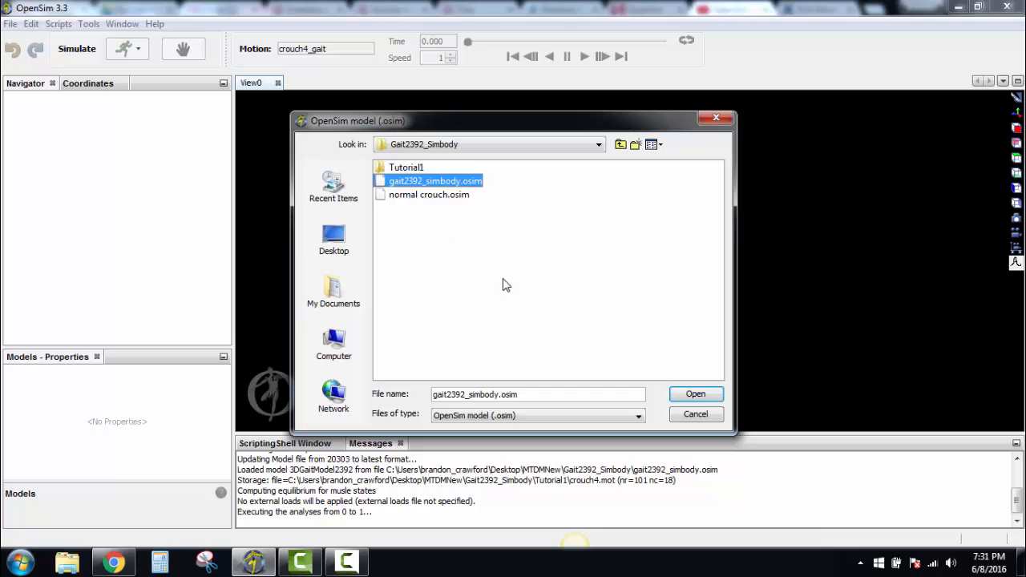
left_click(694, 394)
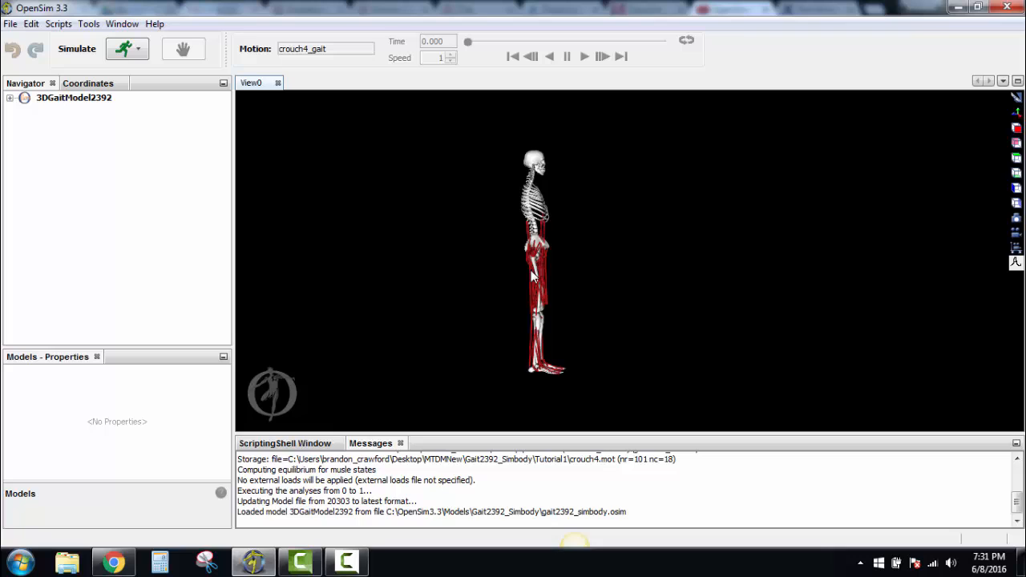
mouse_move(77, 113)
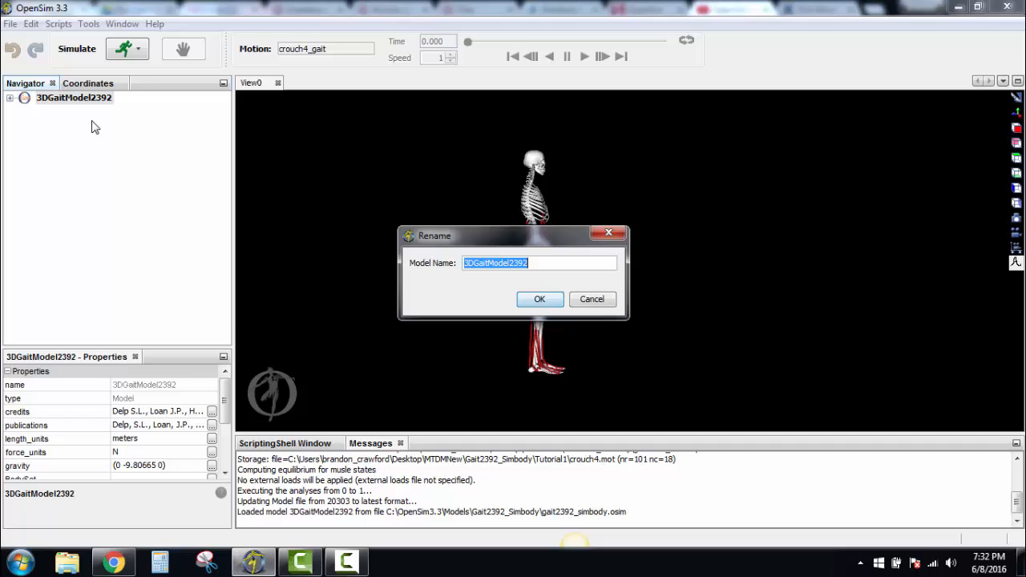
Rename the 3DGaitModel2392 model to 'Normal Gait Model'
type("Normal")
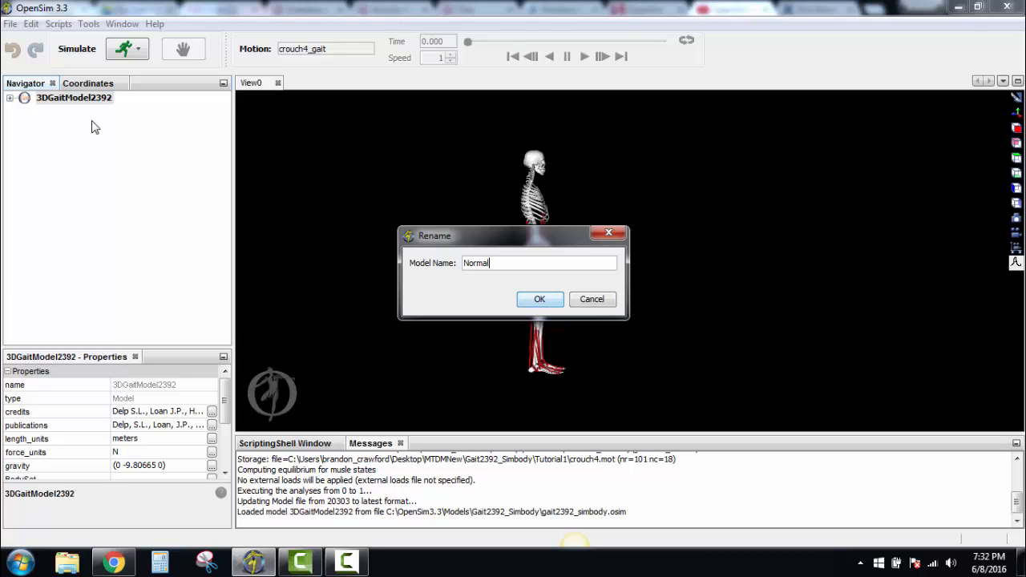
type("Gait Model")
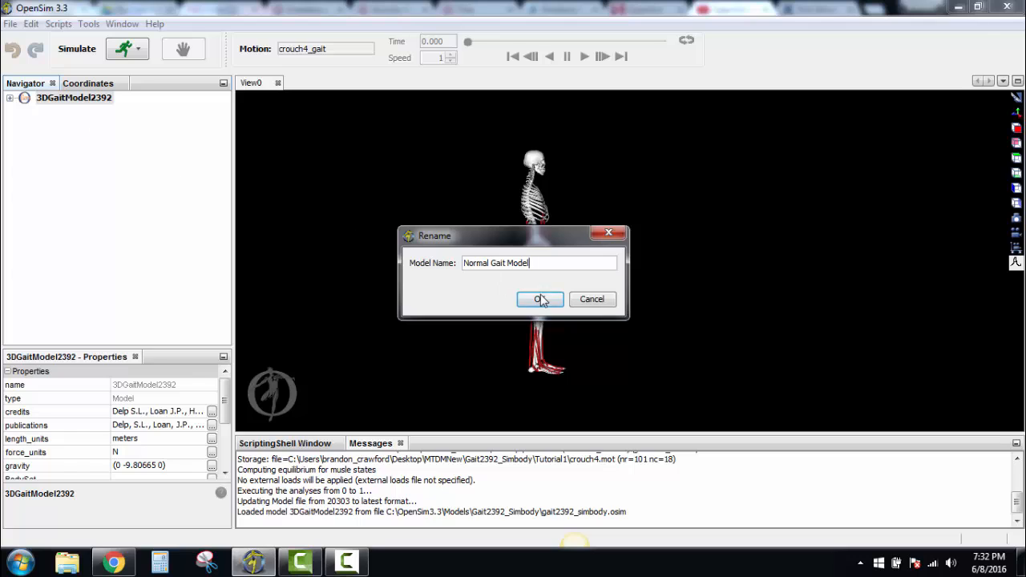
left_click(539, 300)
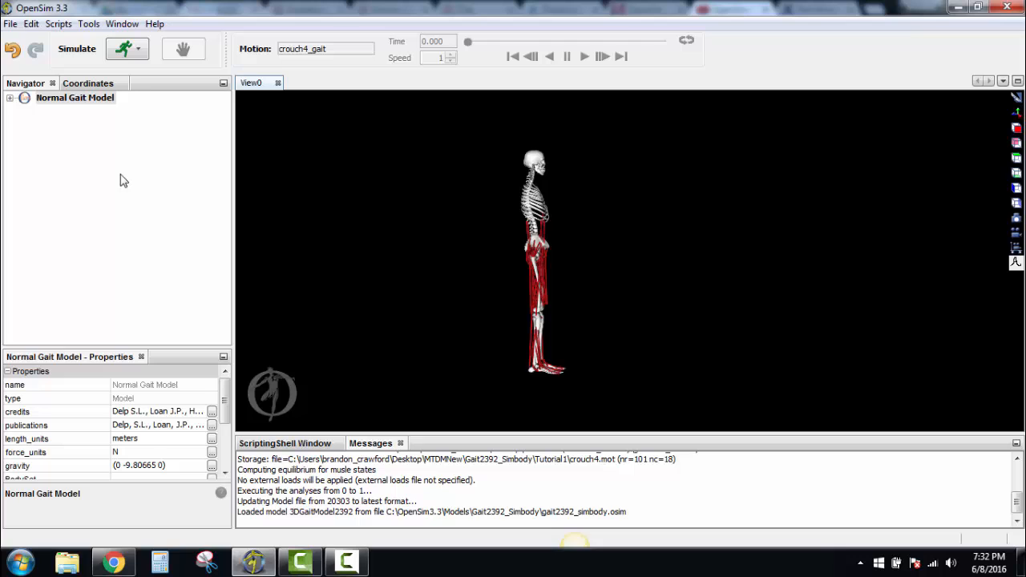
Load the normal.mot motion from the Tutorial1 folder onto the Normal Gait Model
left_click(9, 24)
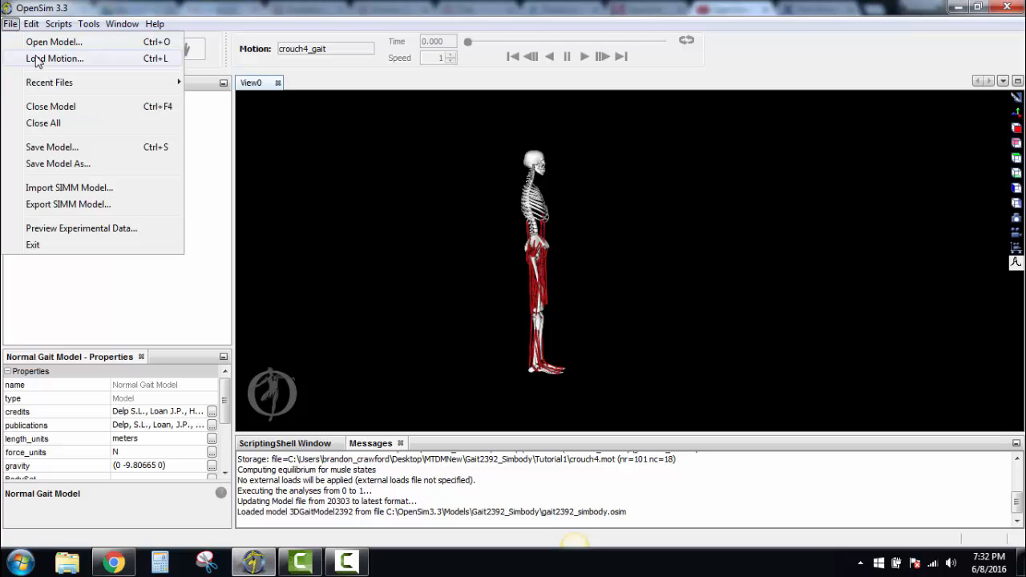
left_click(54, 57)
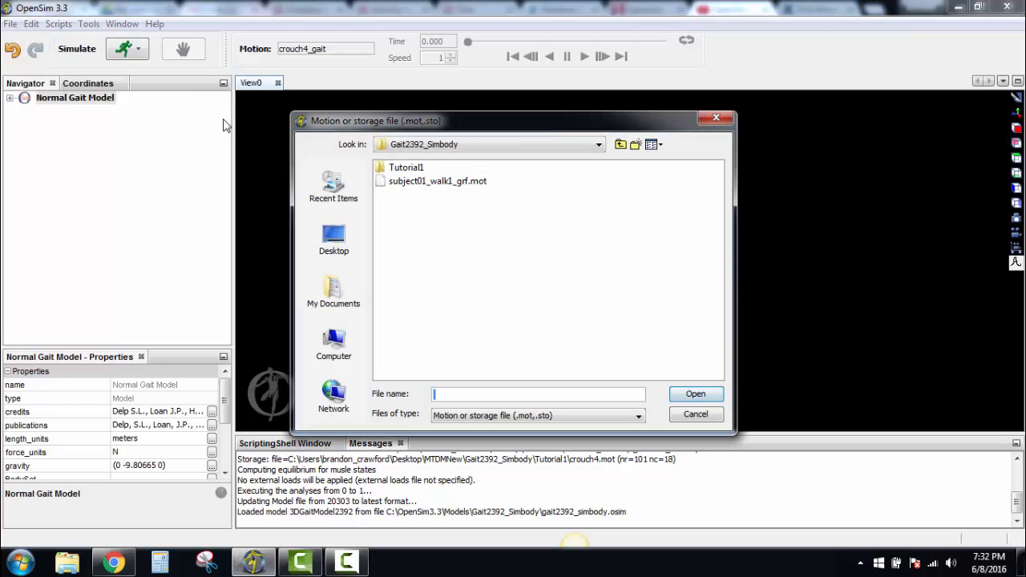
double_click(407, 167)
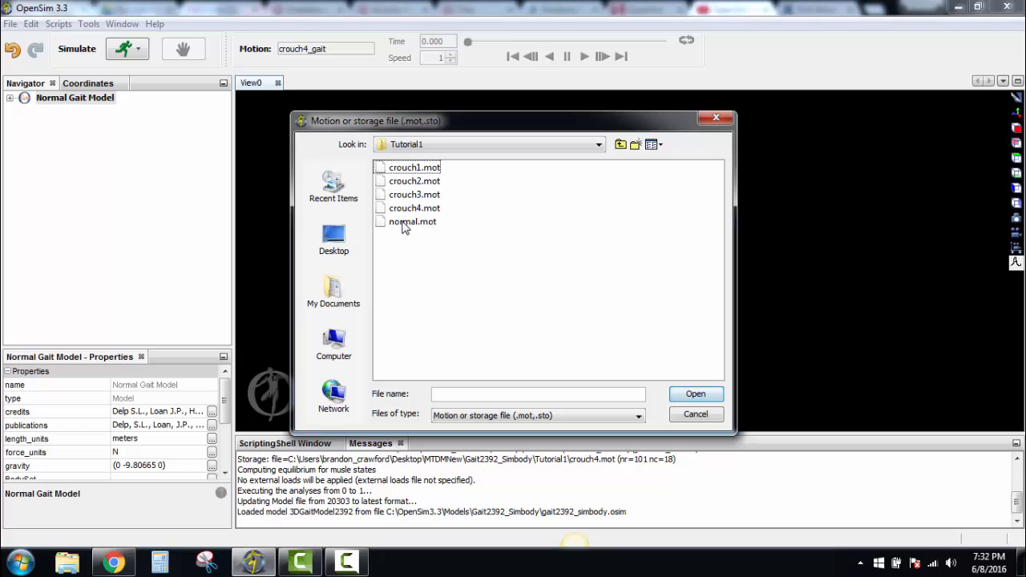
left_click(414, 222)
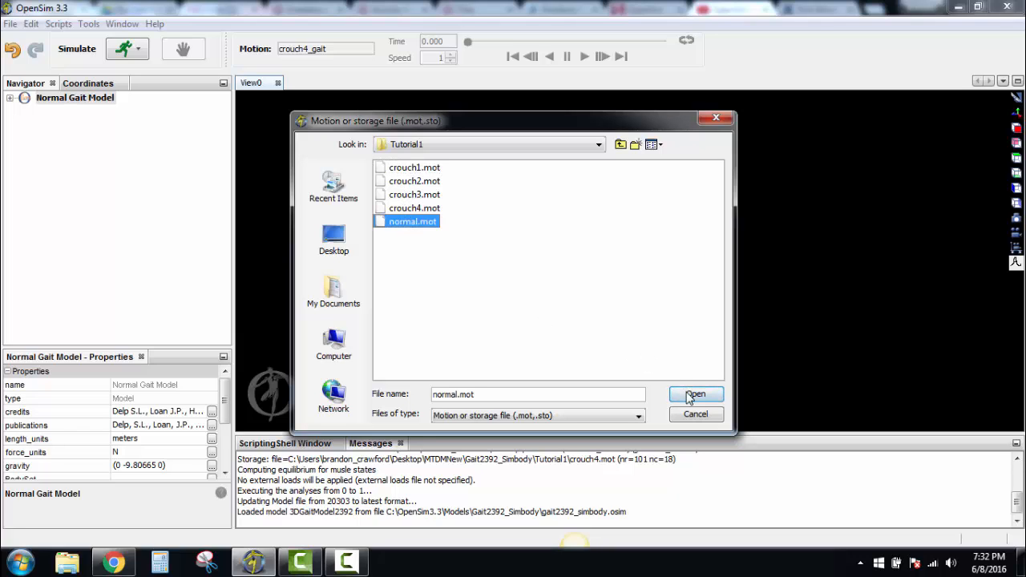
left_click(695, 394)
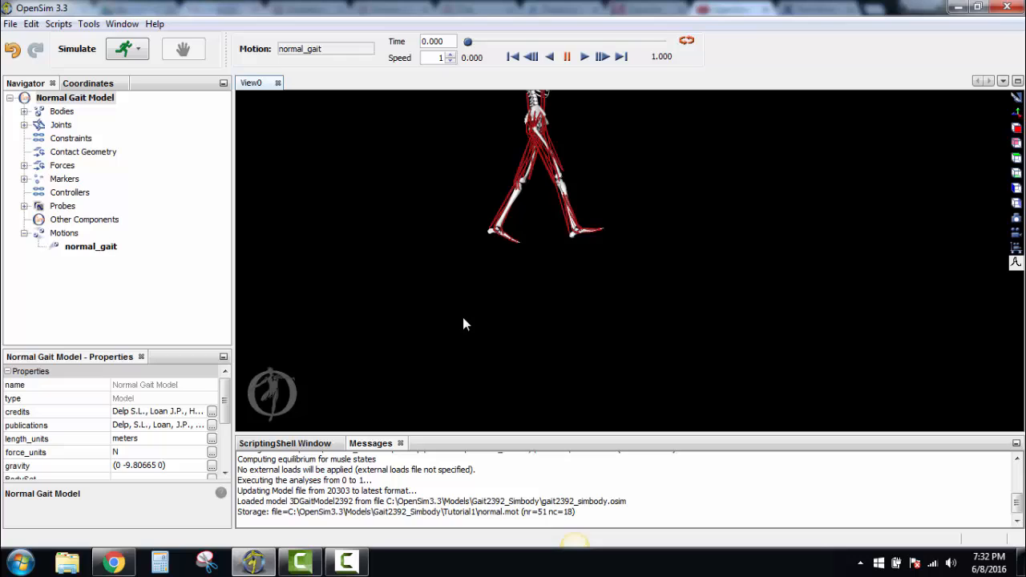
mouse_move(401, 234)
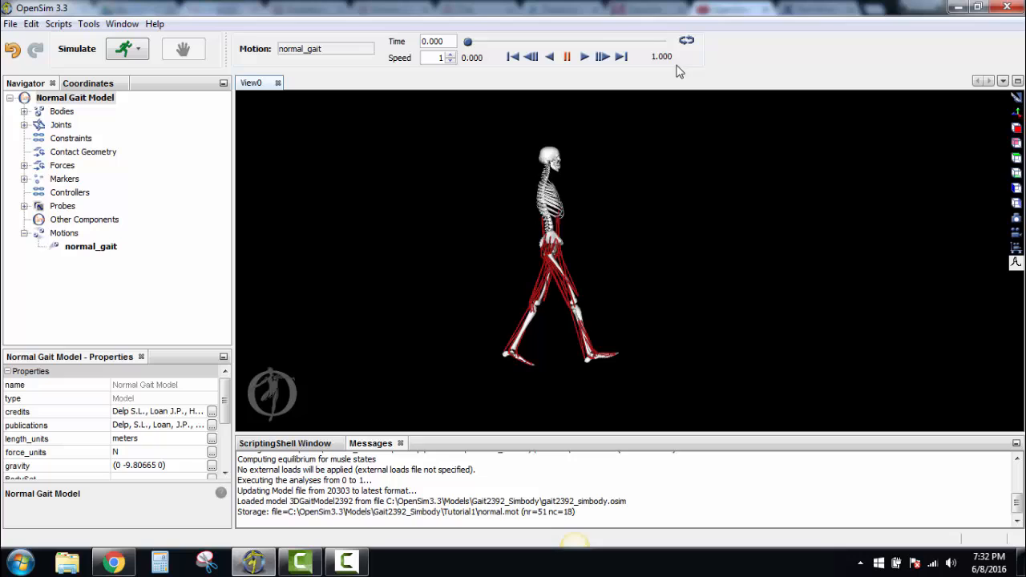
Play the normal_gait walking motion on loop, then pause it mid-stride
left_click(584, 57)
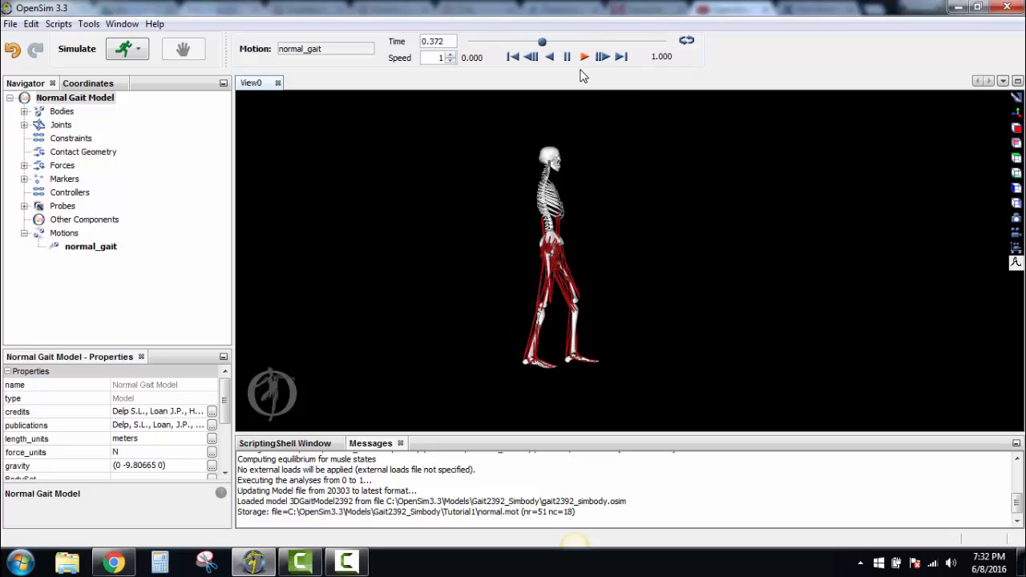
left_click(584, 56)
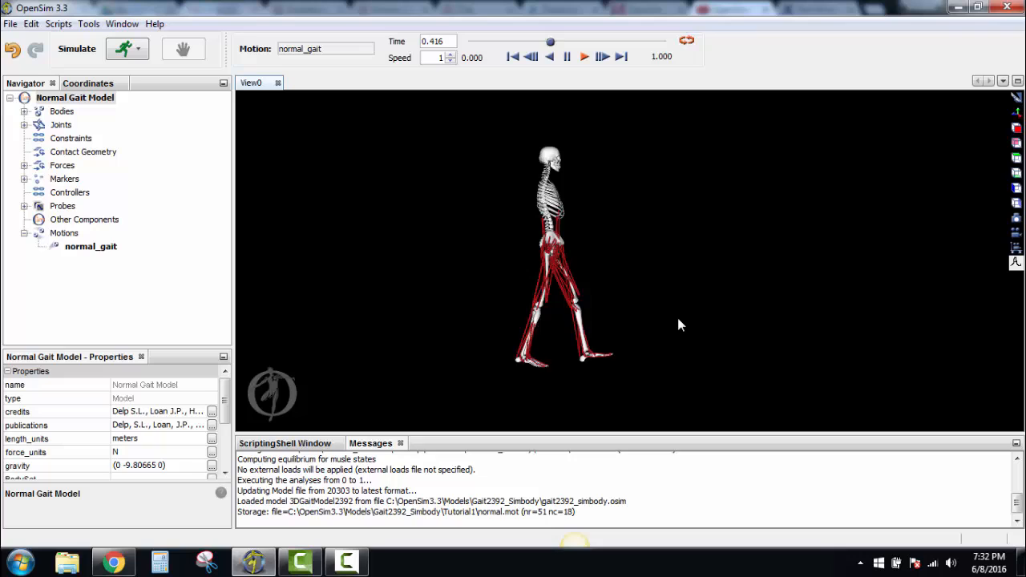
left_click(584, 56)
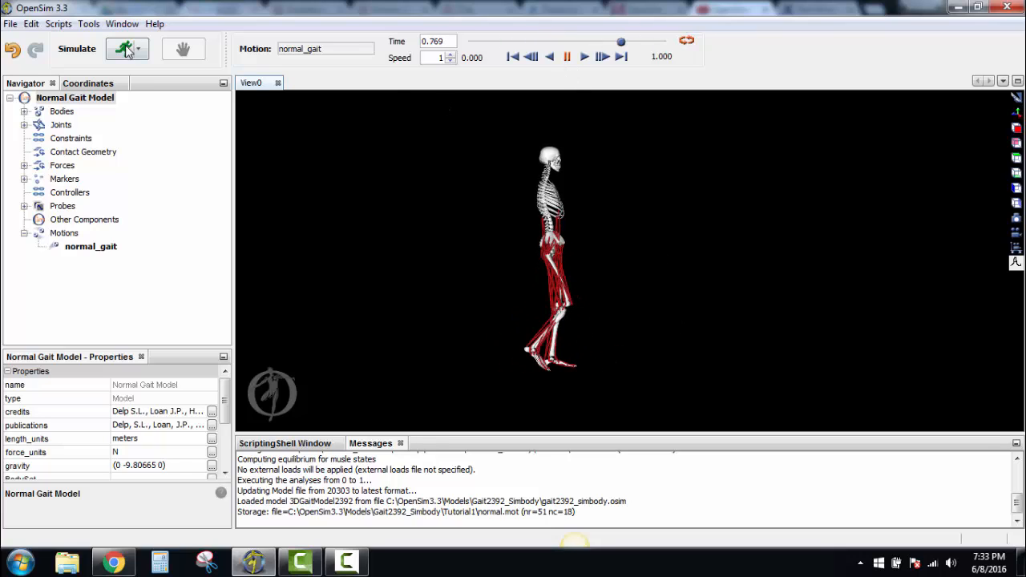
In the Plotter, set Y-Quantity to muscle-tendon length for the semiten_r muscle
left_click(88, 24)
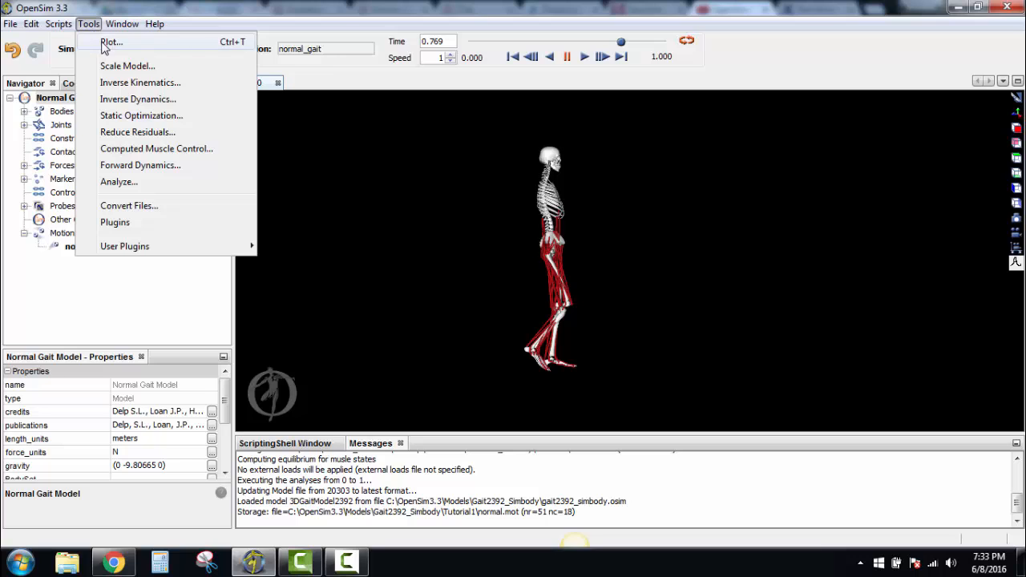
left_click(113, 42)
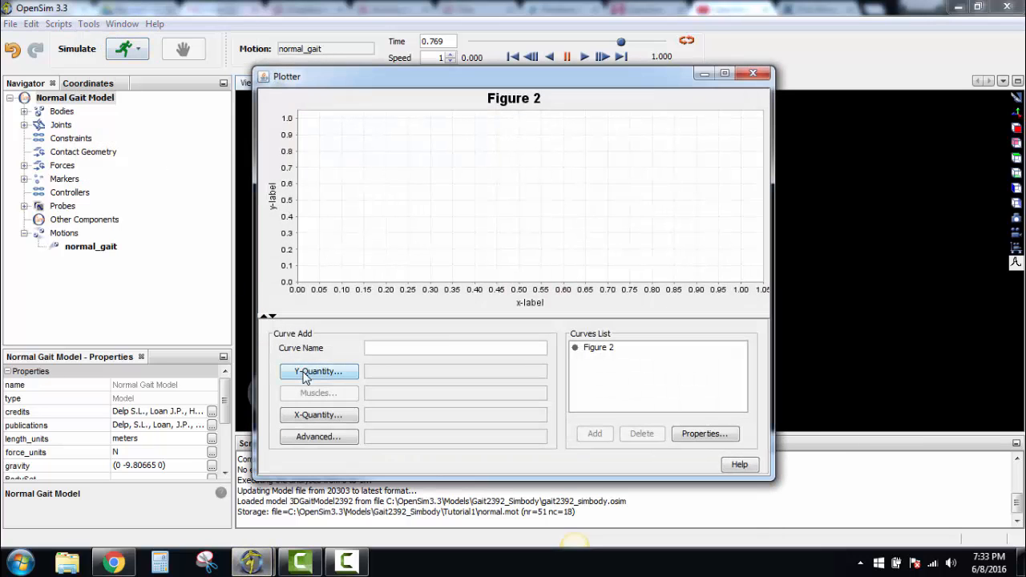
left_click(317, 372)
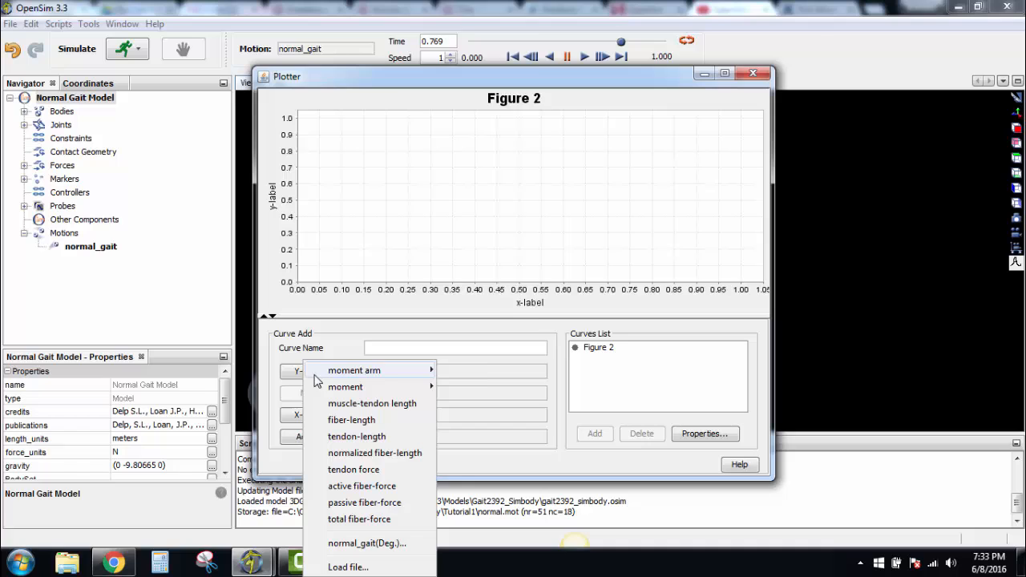
left_click(372, 404)
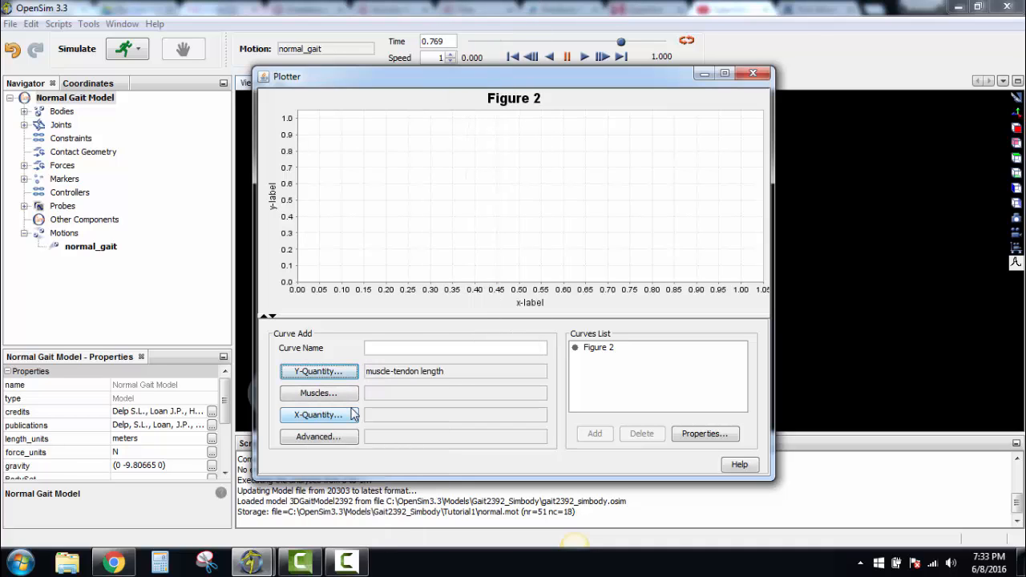
left_click(318, 393)
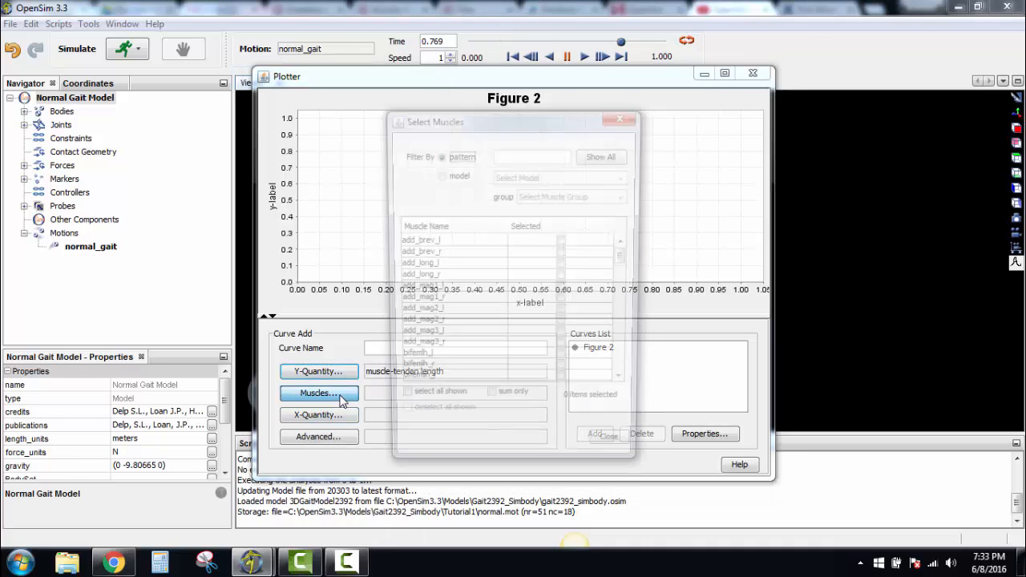
left_click(317, 393)
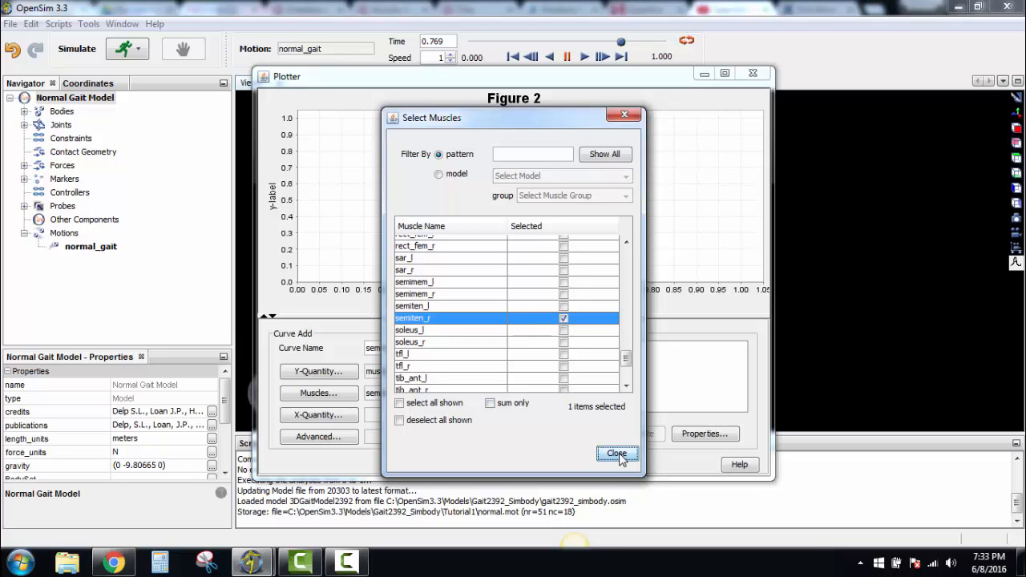
left_click(616, 454)
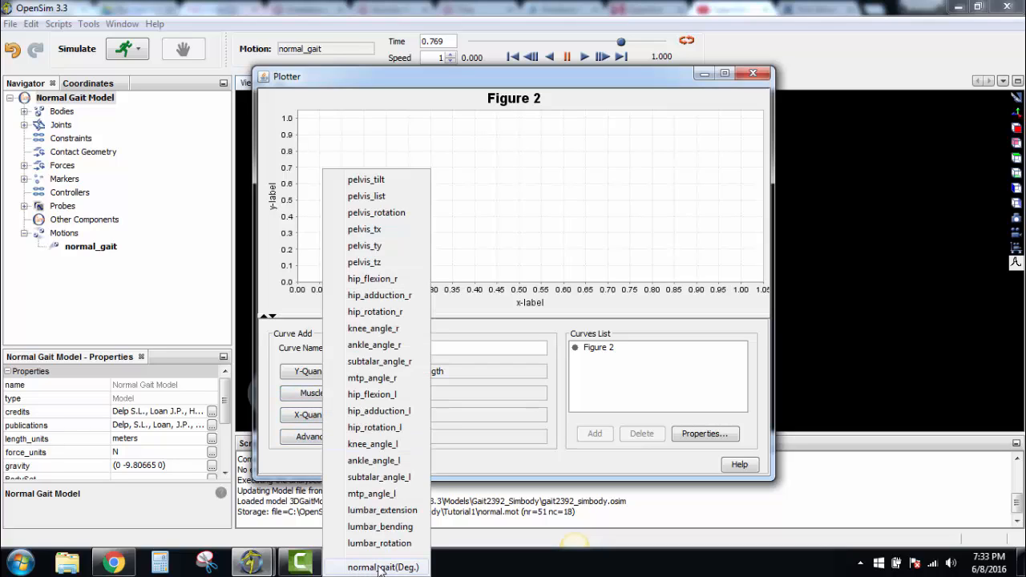
Plot it against normal_gait(Deg.) and add the curve named 'Normal Gait'
left_click(383, 568)
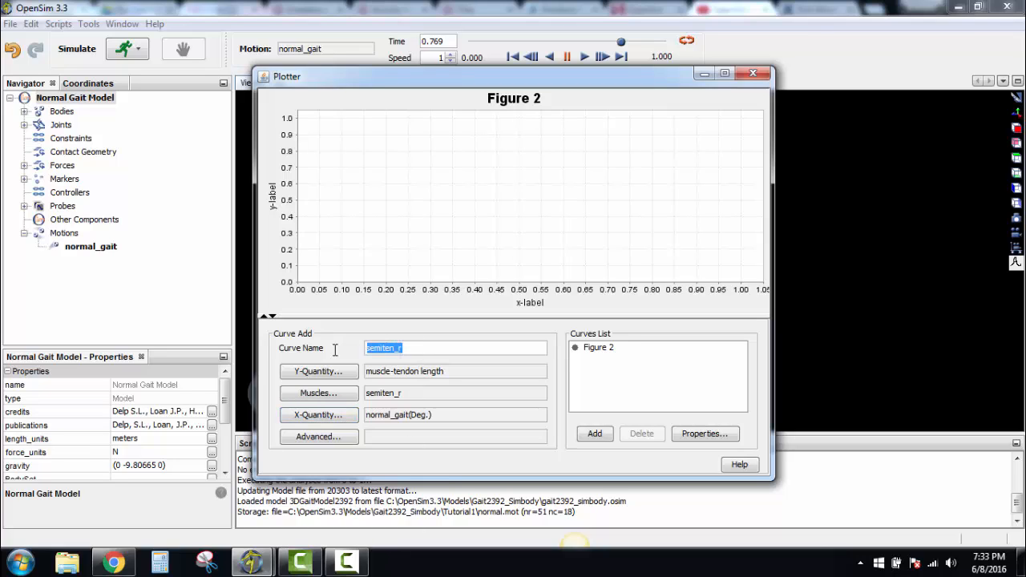
type("Normal Gait")
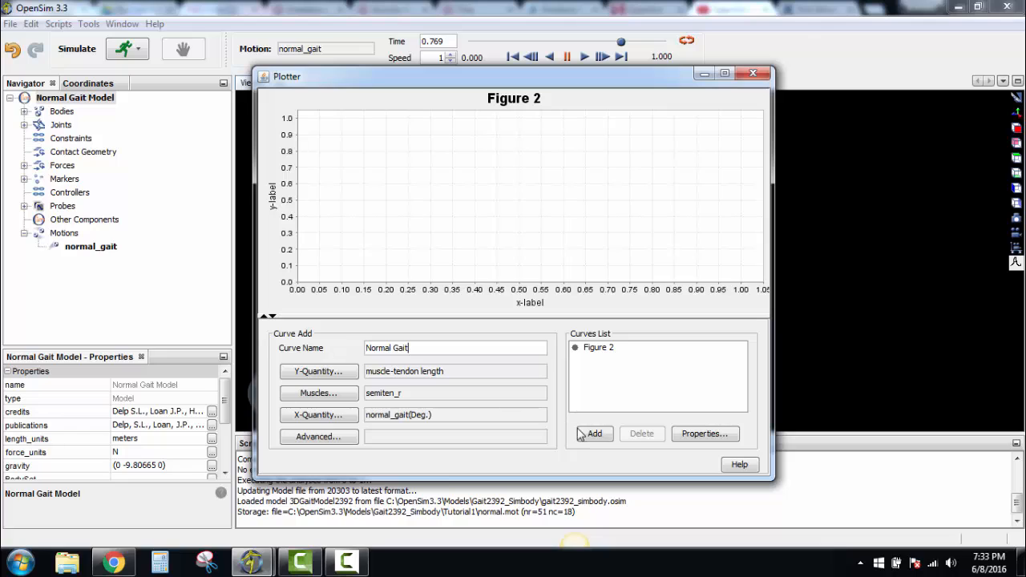
left_click(594, 433)
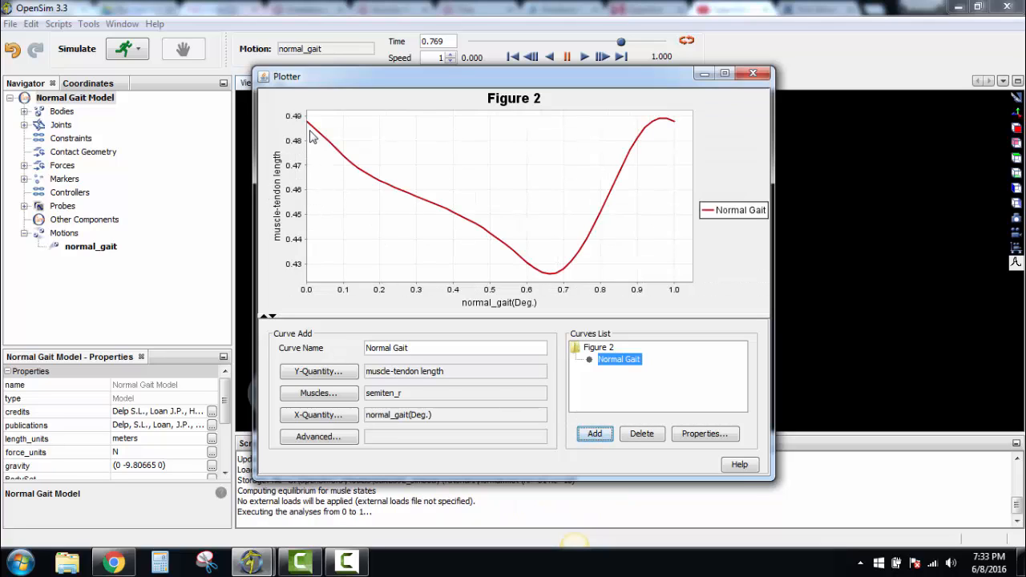
mouse_move(715, 138)
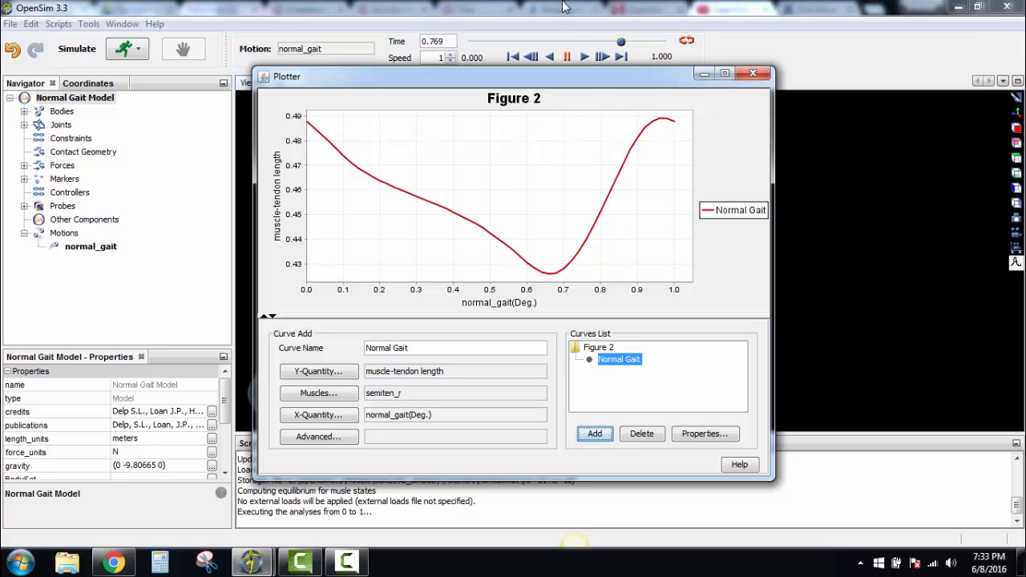
left_click(754, 73)
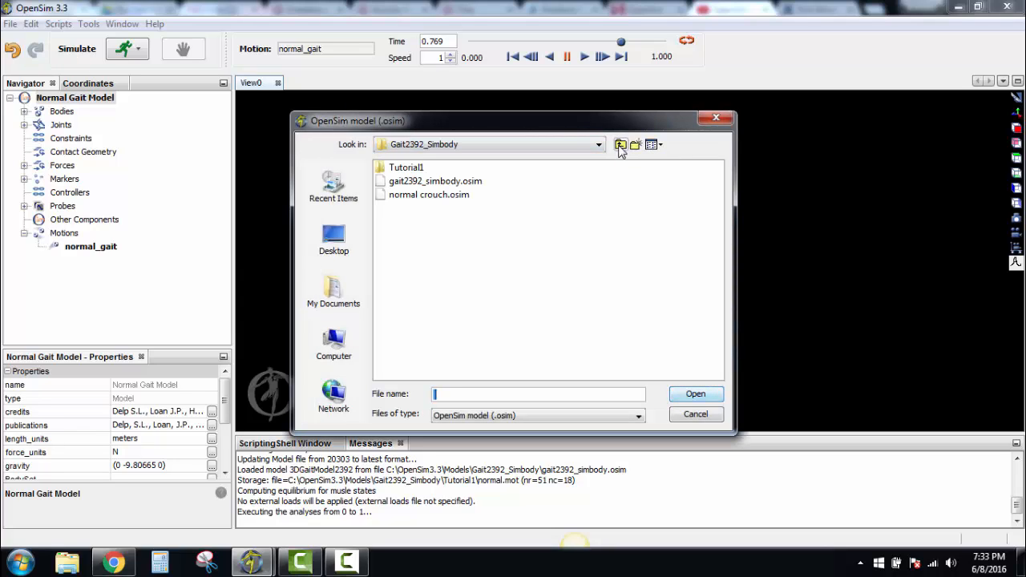
mouse_move(432, 186)
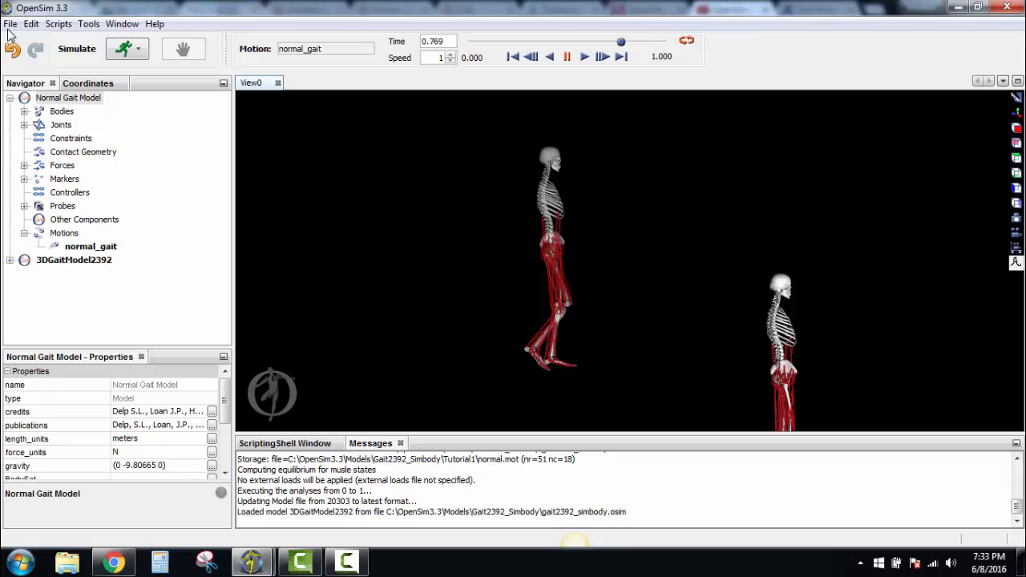
Rename the second 3DGaitModel2392 model to 'Crouch Gait Model'
left_click(74, 259)
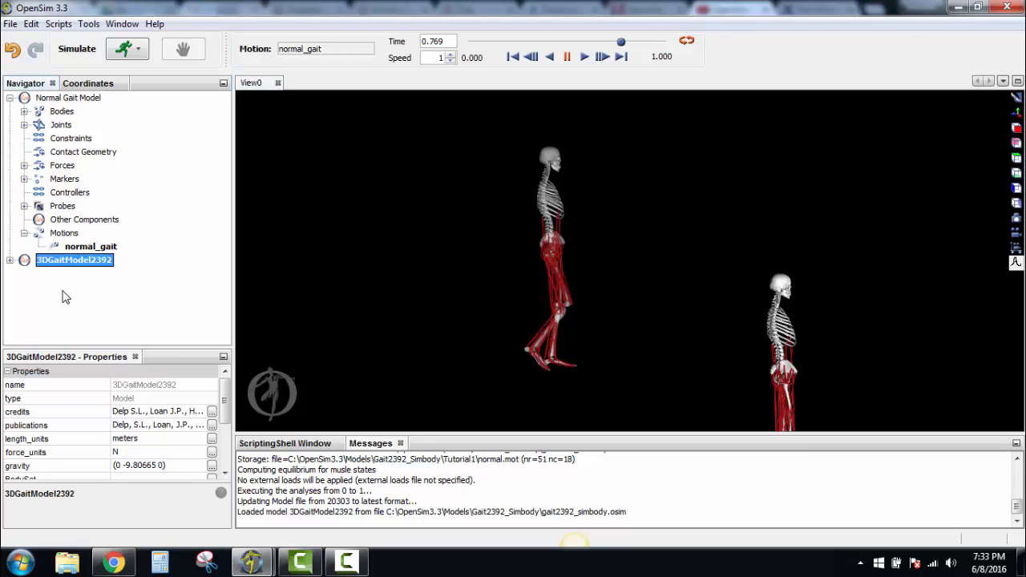
double_click(73, 259)
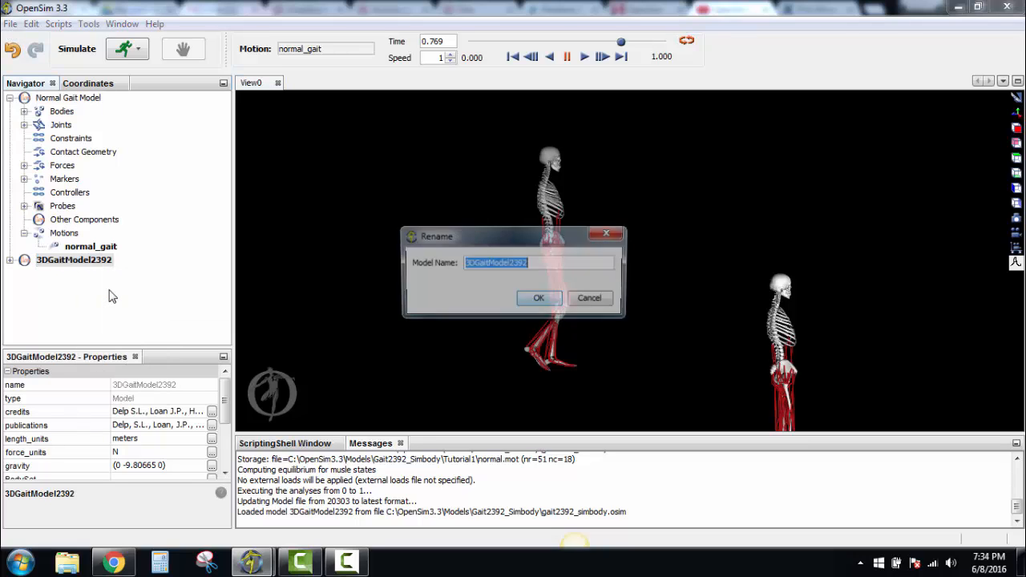
type("Crouch Gait Mo")
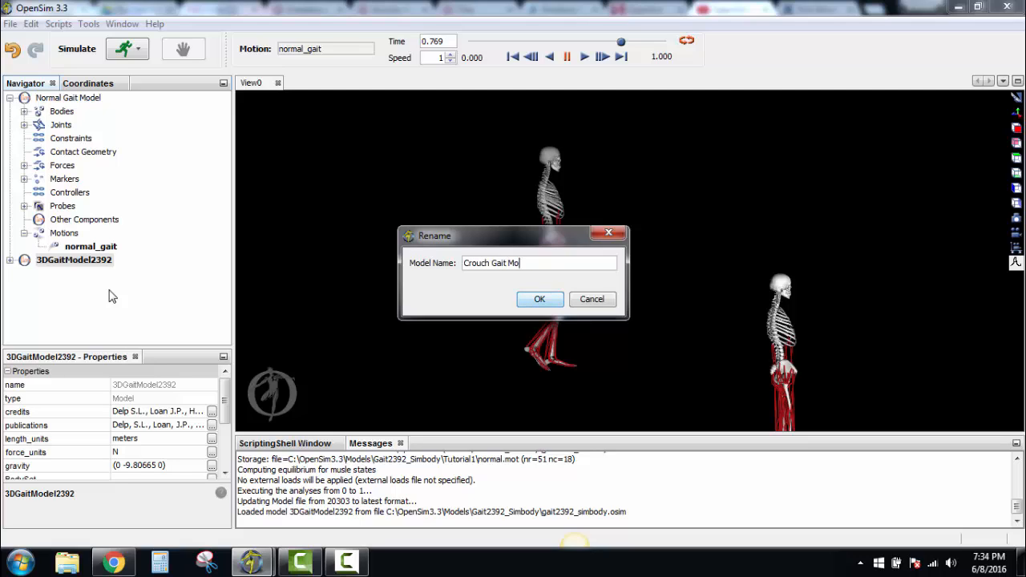
left_click(539, 300)
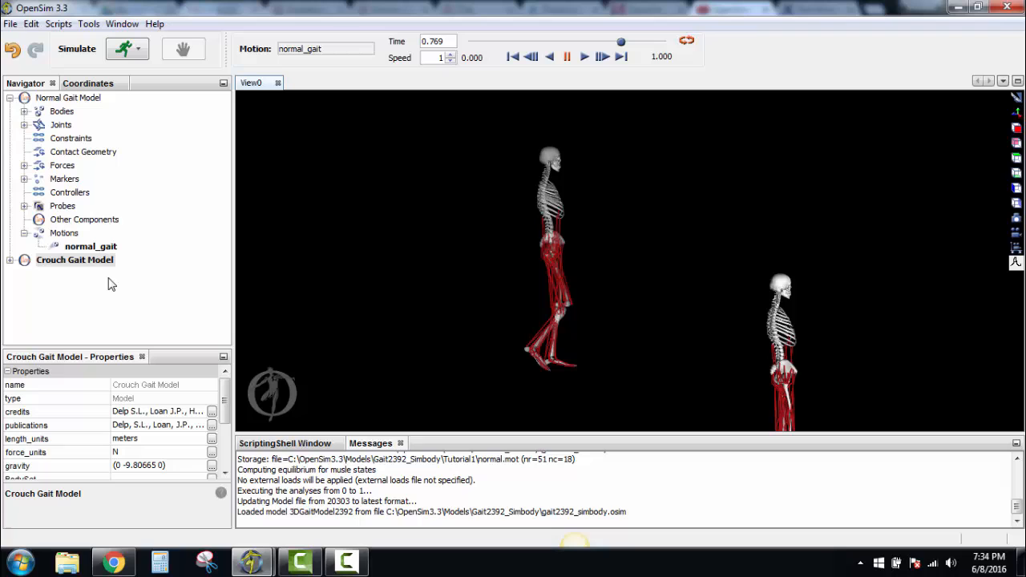
left_click(10, 24)
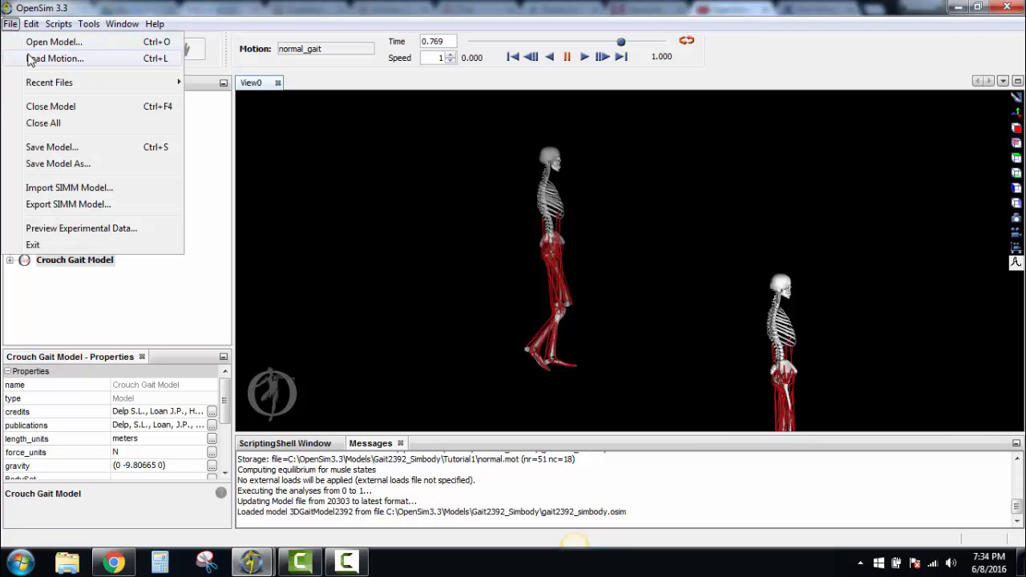
Load the crouch4.mot motion from Tutorial1 onto the Crouch Gait Model
left_click(56, 57)
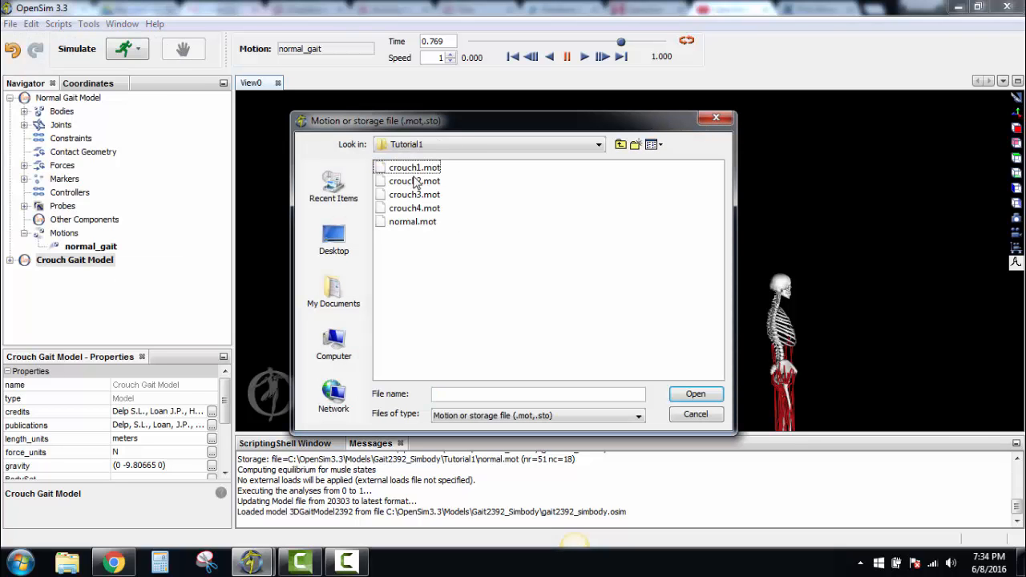
left_click(414, 209)
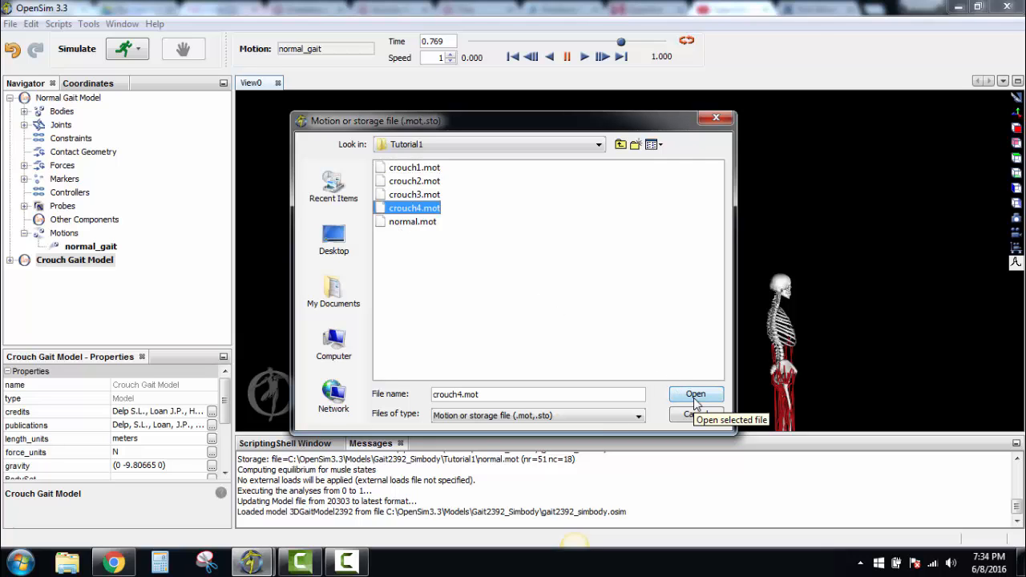
left_click(695, 395)
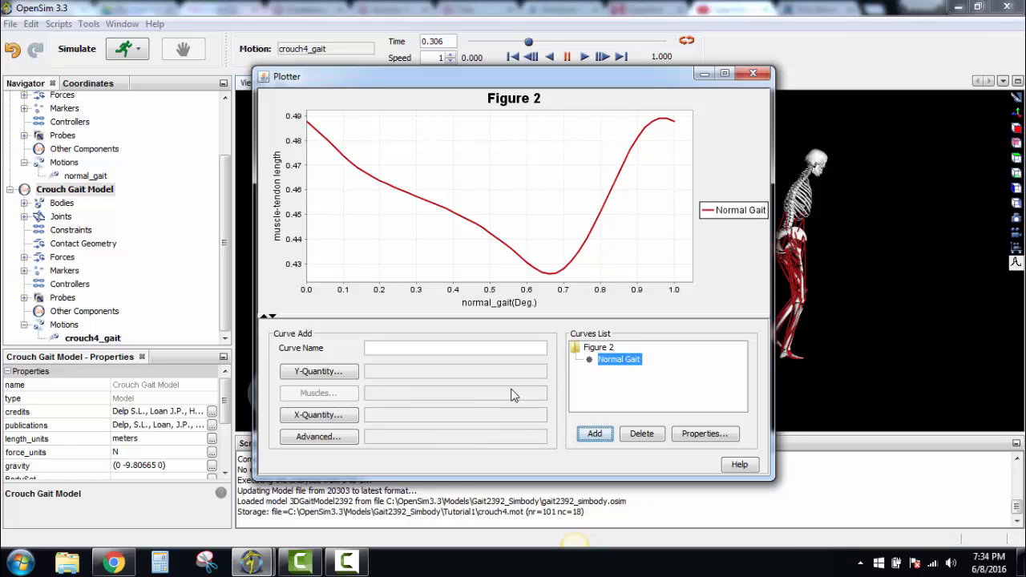
Set the new curve's Y-Quantity to muscle-tendon length for semiten_r
left_click(318, 371)
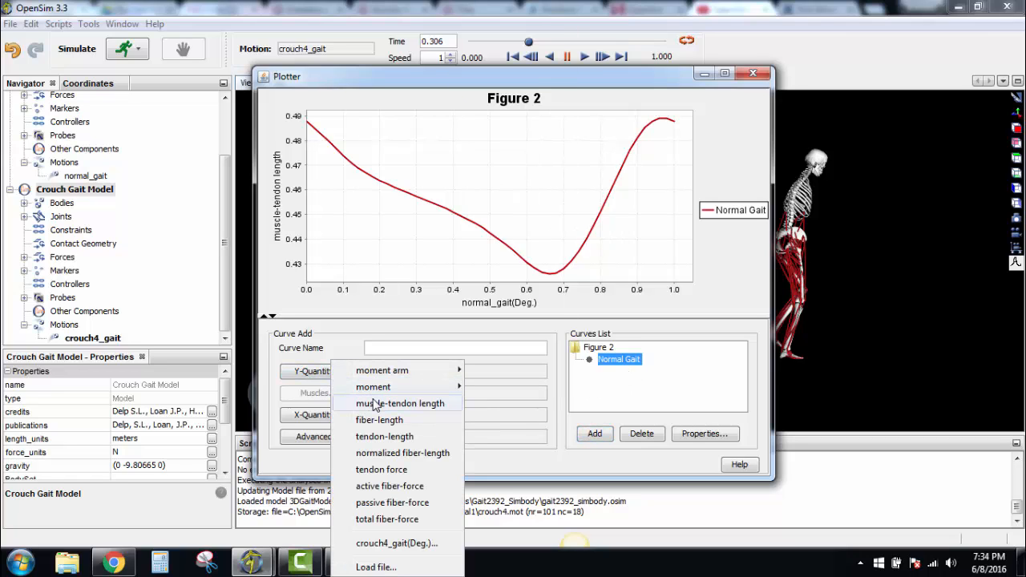
left_click(400, 404)
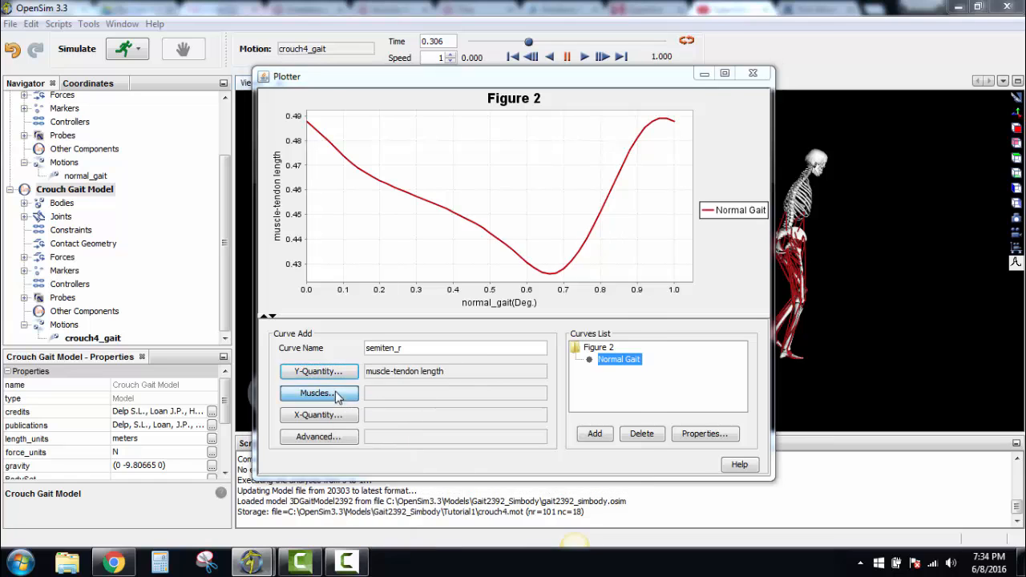
left_click(317, 393)
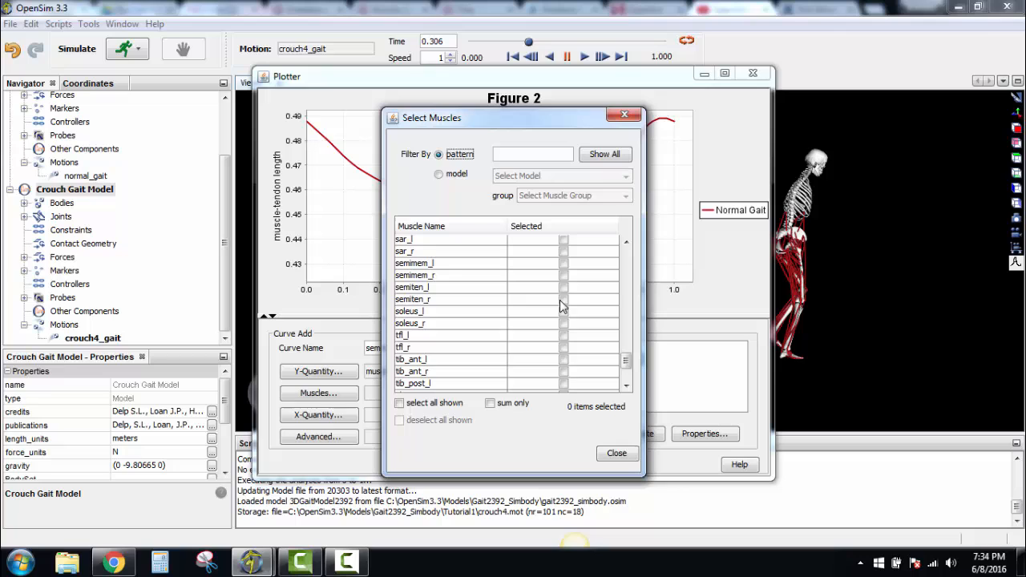
left_click(616, 452)
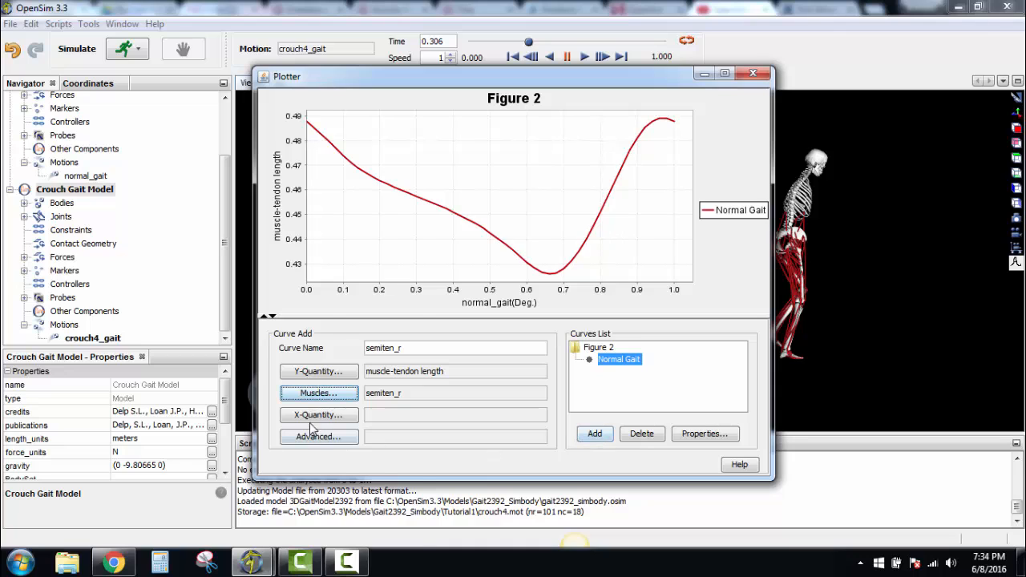
Plot it against crouch4_gait and add the curve named 'Crouch Gait' to the figure
left_click(318, 414)
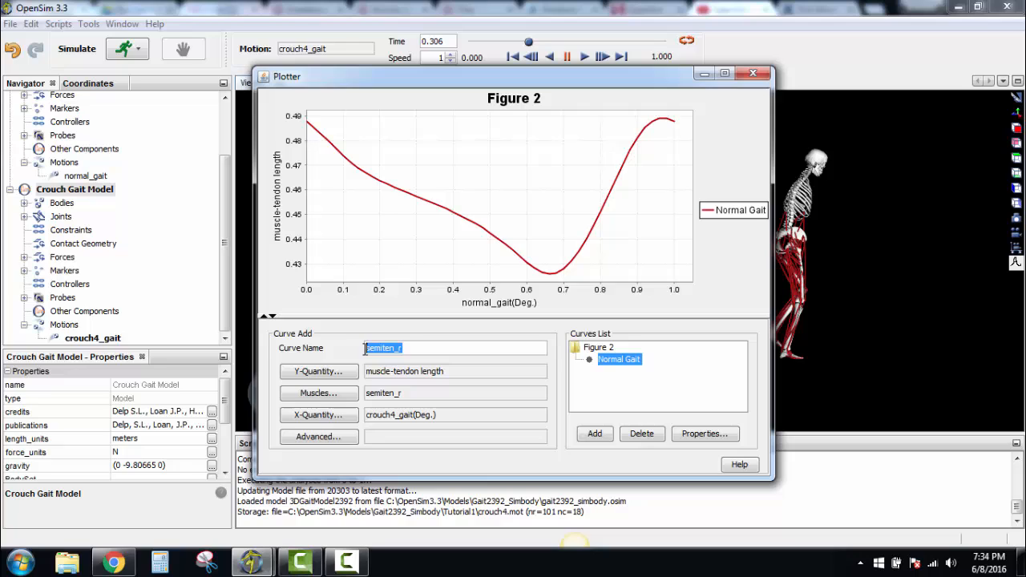
type("CXro")
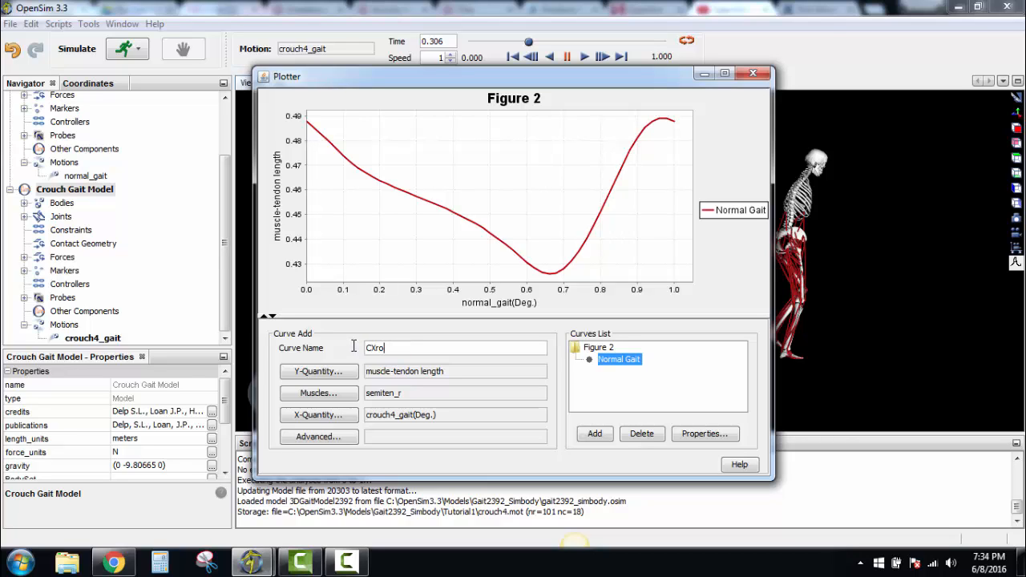
type("Crouch Gait")
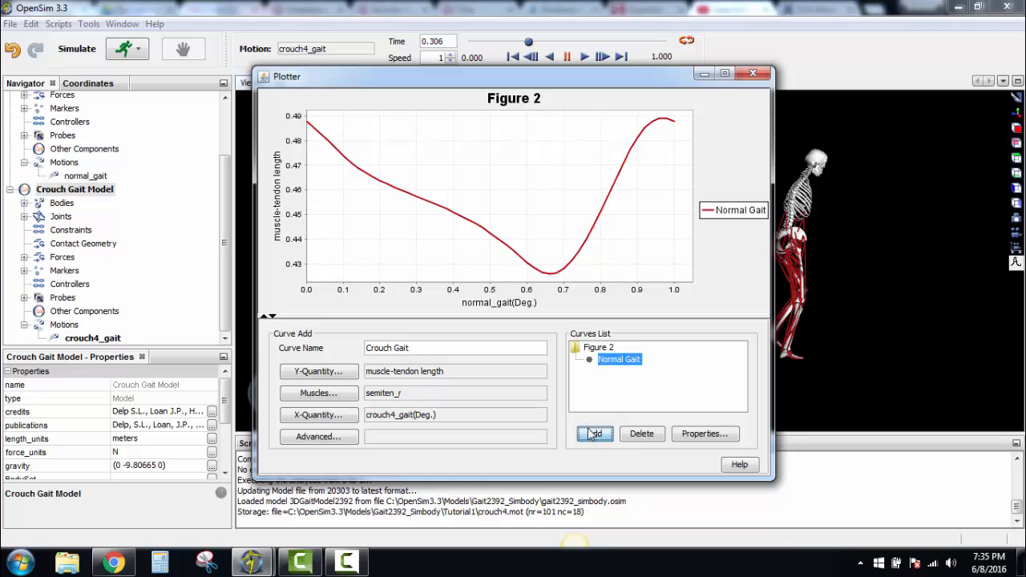
left_click(594, 433)
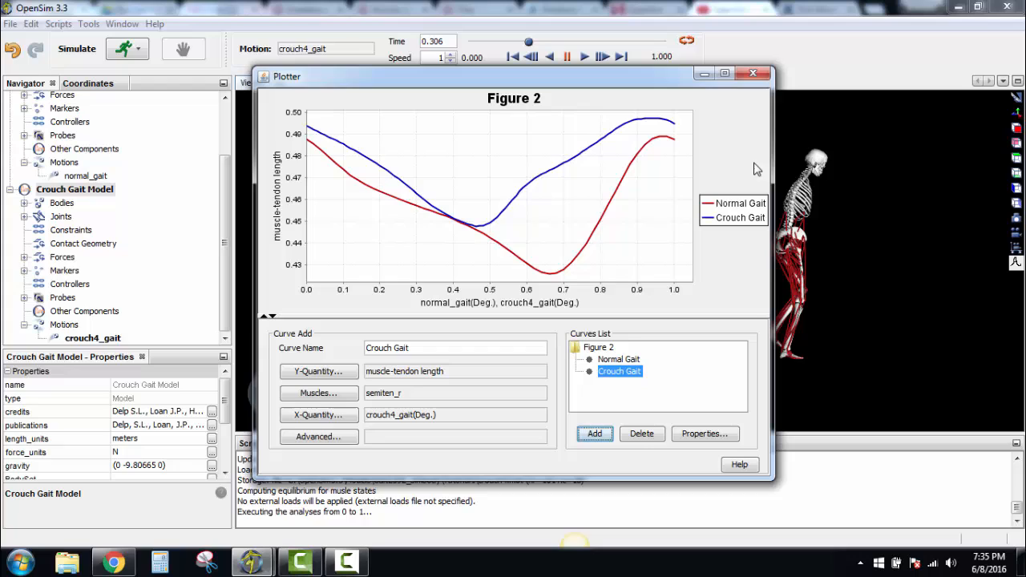
mouse_move(590, 253)
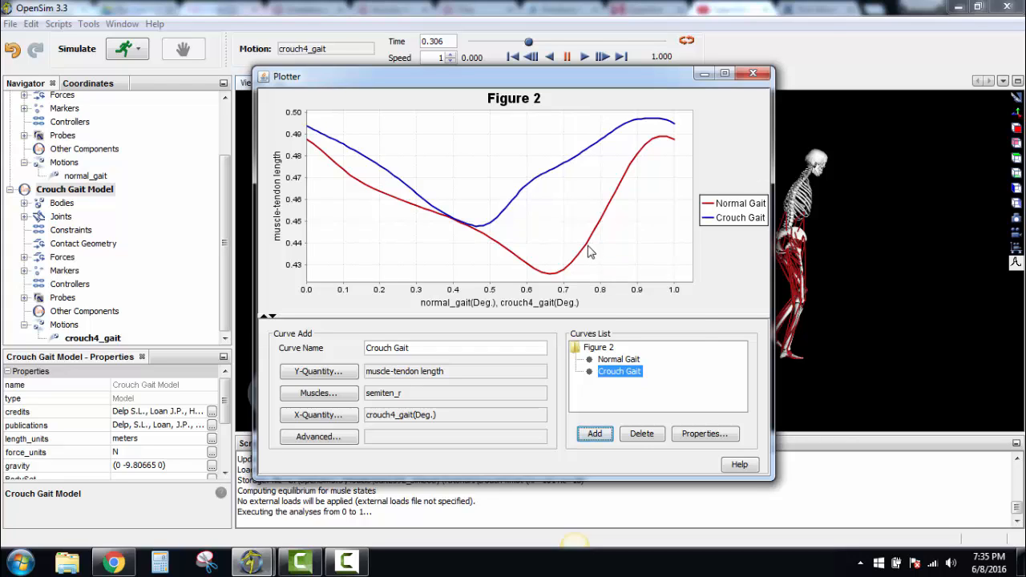
Export the figure as an image, browsing to Desktop\MTDMNew
right_click(590, 254)
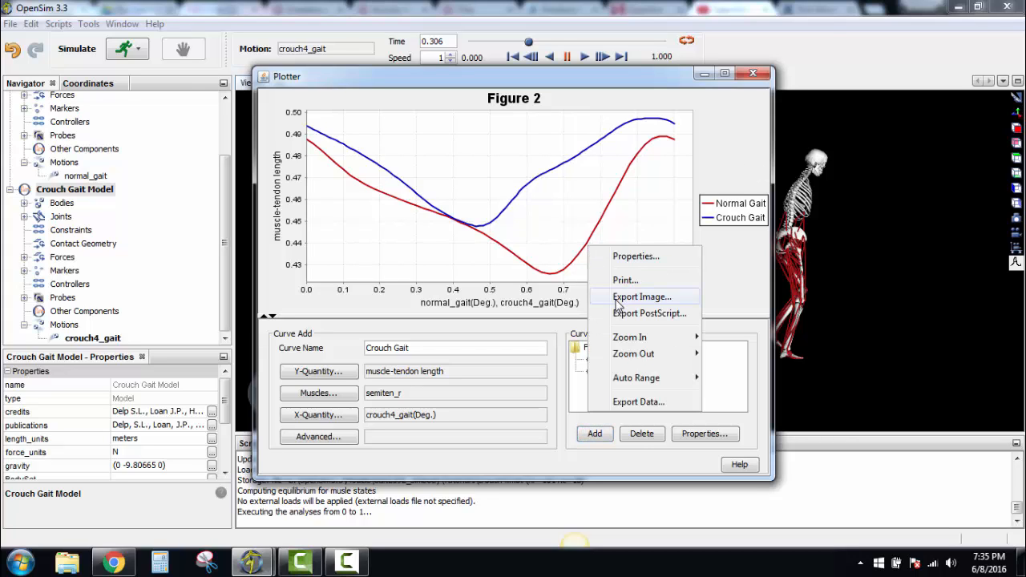
left_click(641, 297)
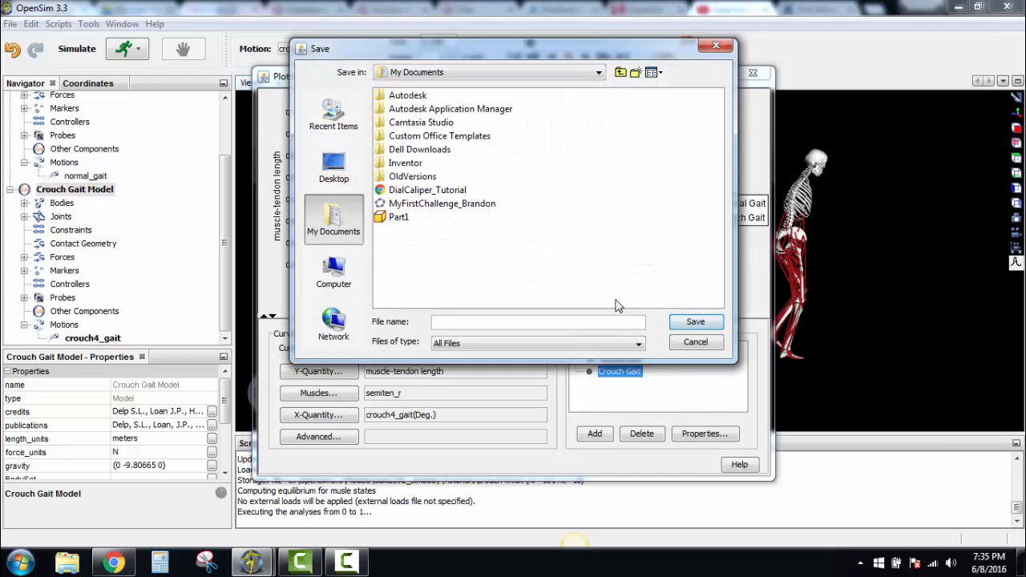
left_click(334, 169)
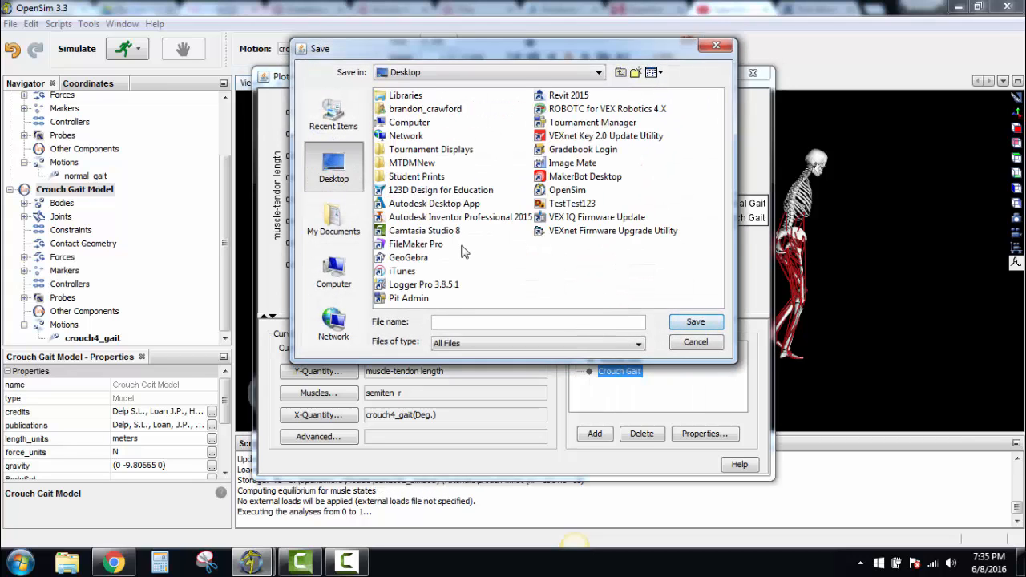
left_click(411, 162)
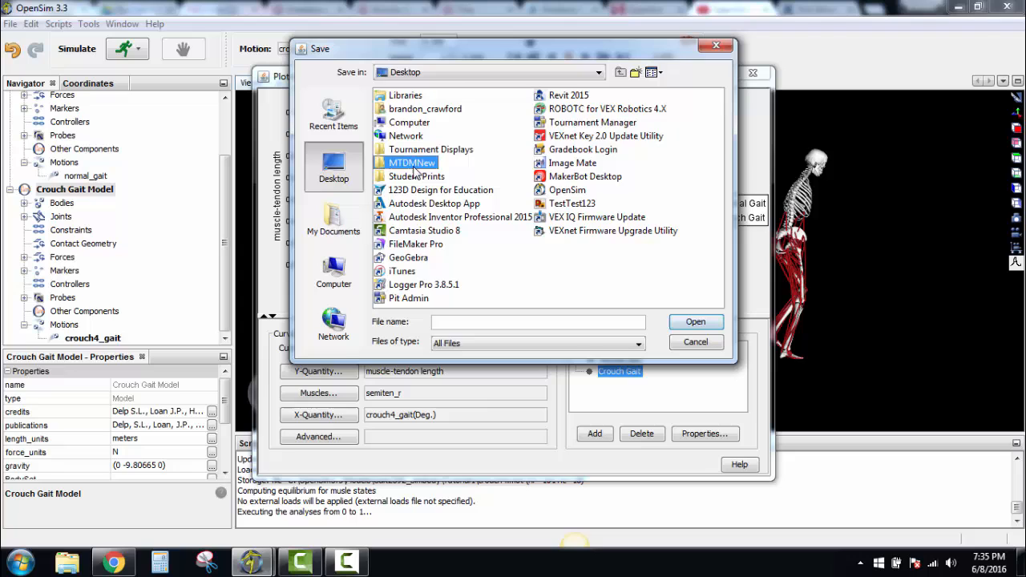
double_click(410, 162)
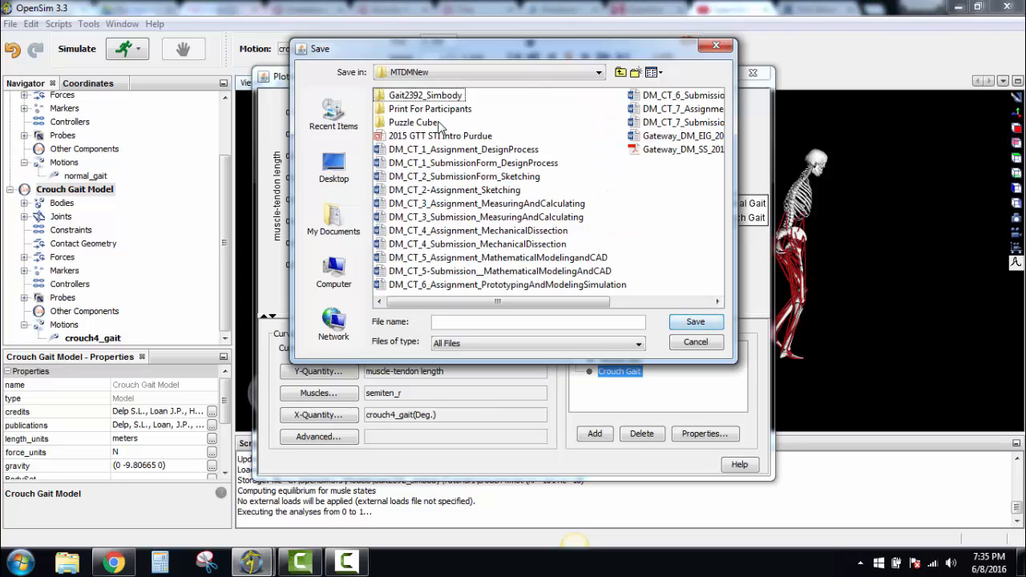
Save the exported image under the file name 'Gait Plot'
left_click(423, 94)
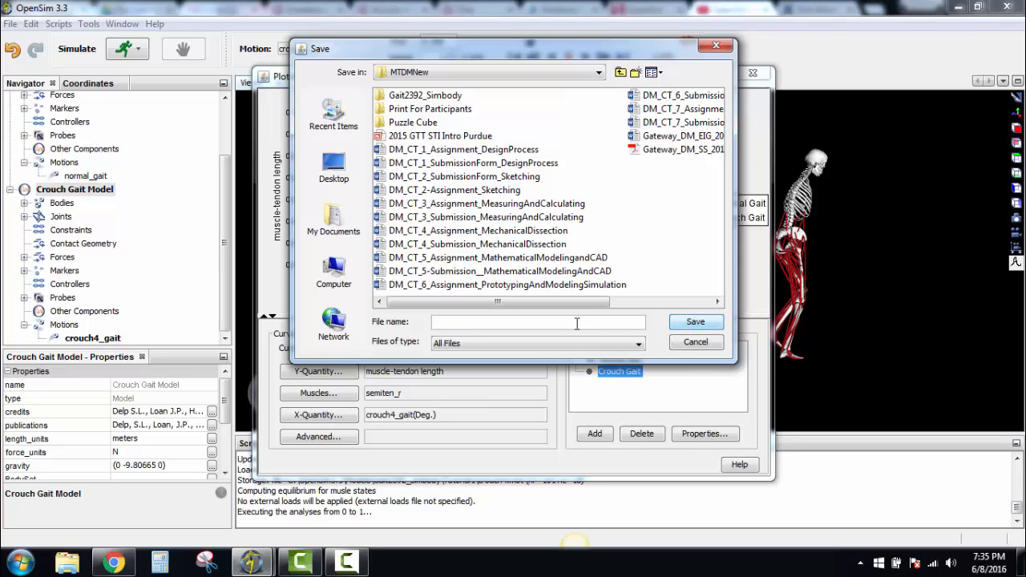
type("Gait Plot")
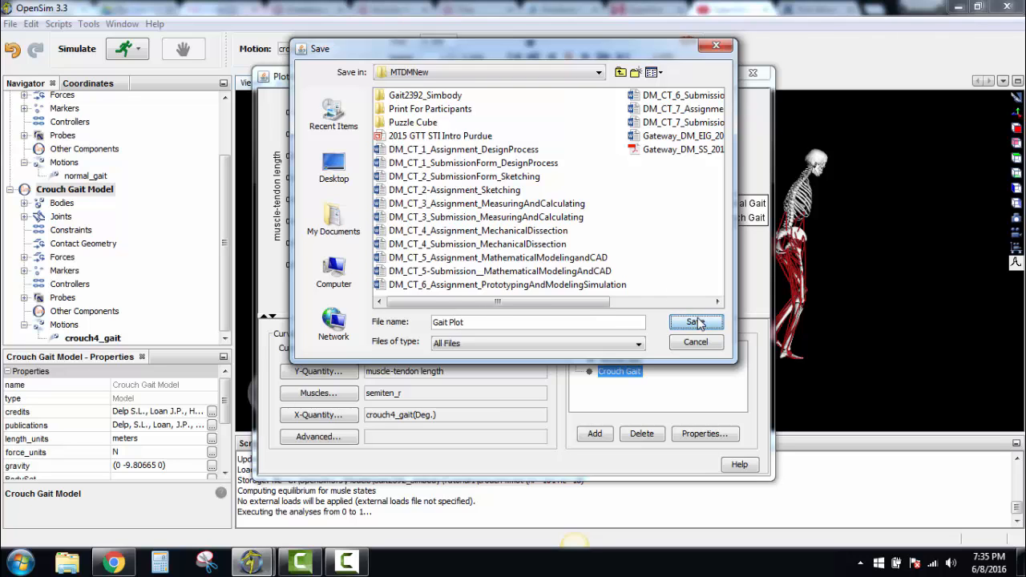
left_click(693, 321)
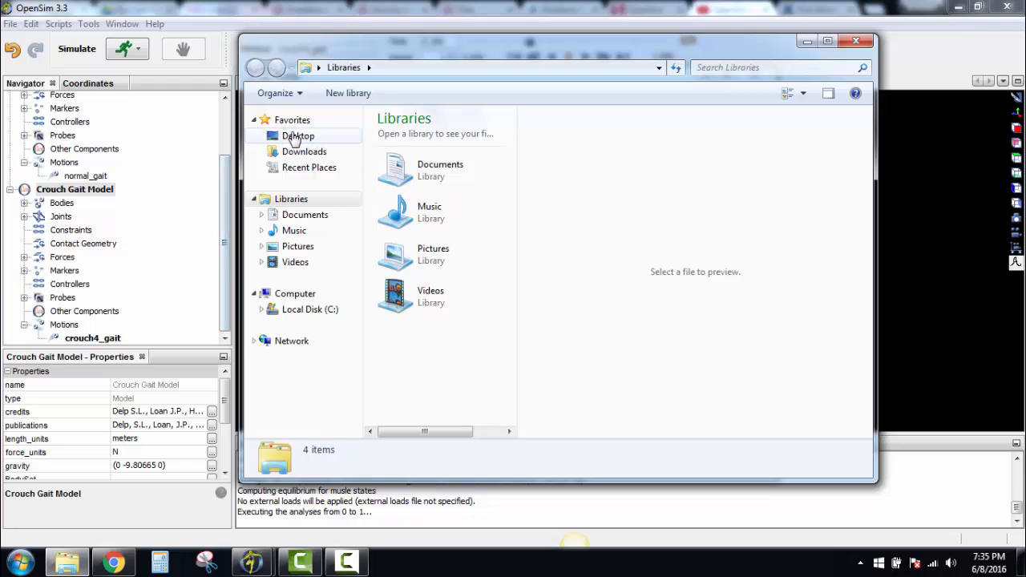
View the saved Gait Plot image from the Desktop's MTDMNew folder in Photo Viewer
left_click(299, 135)
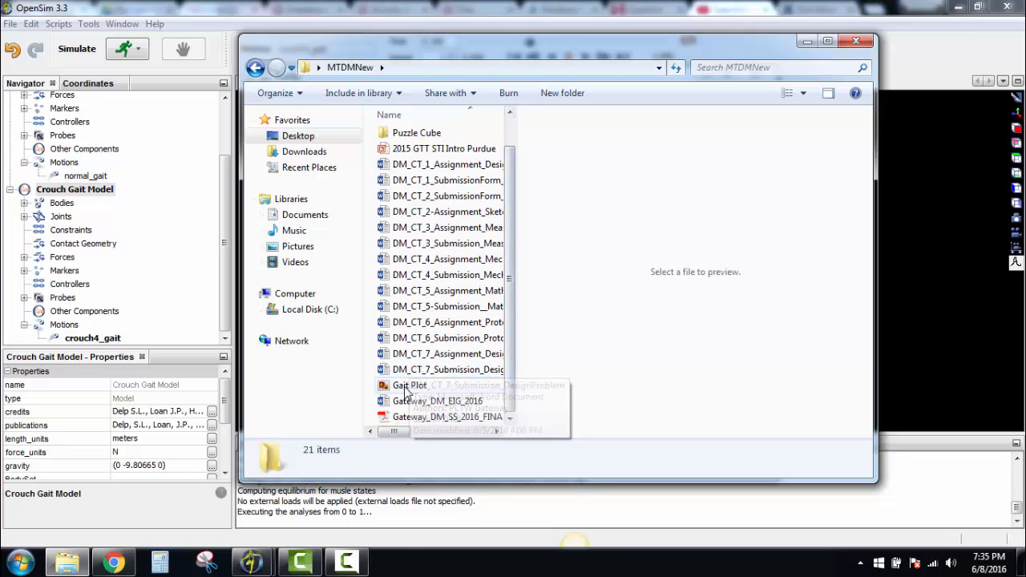
double_click(409, 385)
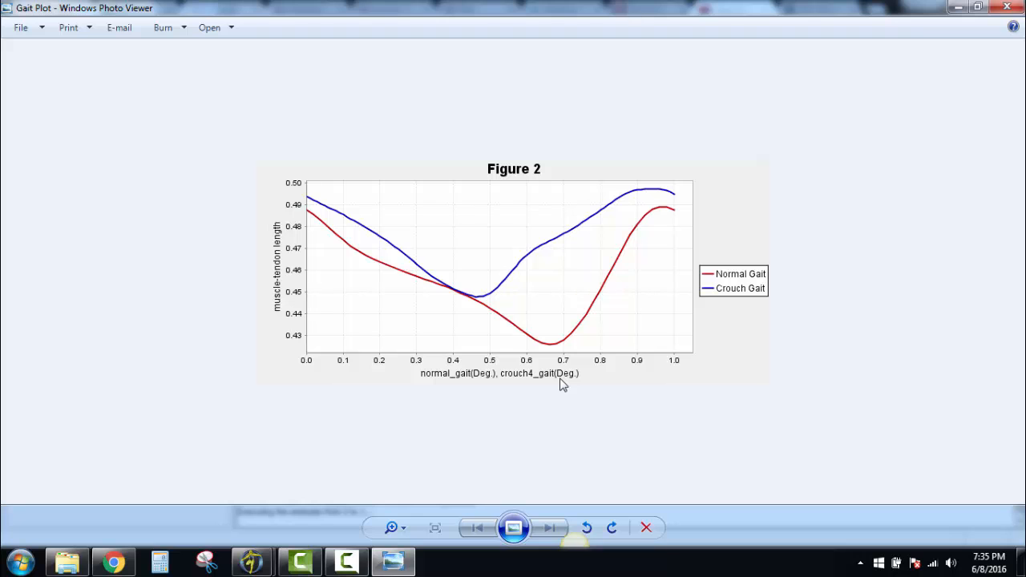
mouse_move(560, 376)
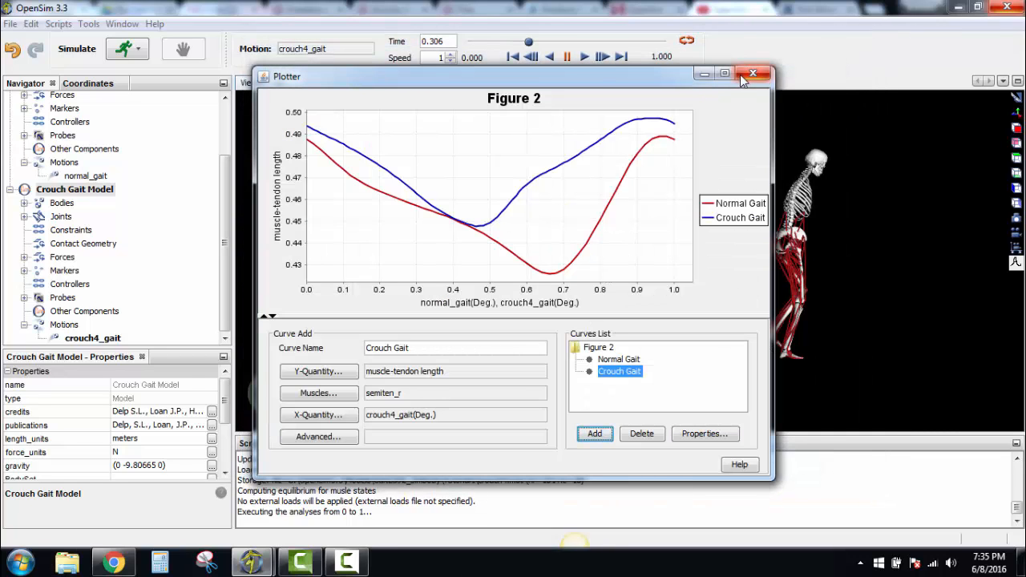
Close the plotter and select both crouch4_gait and normal_gait motions in the Navigator
left_click(754, 74)
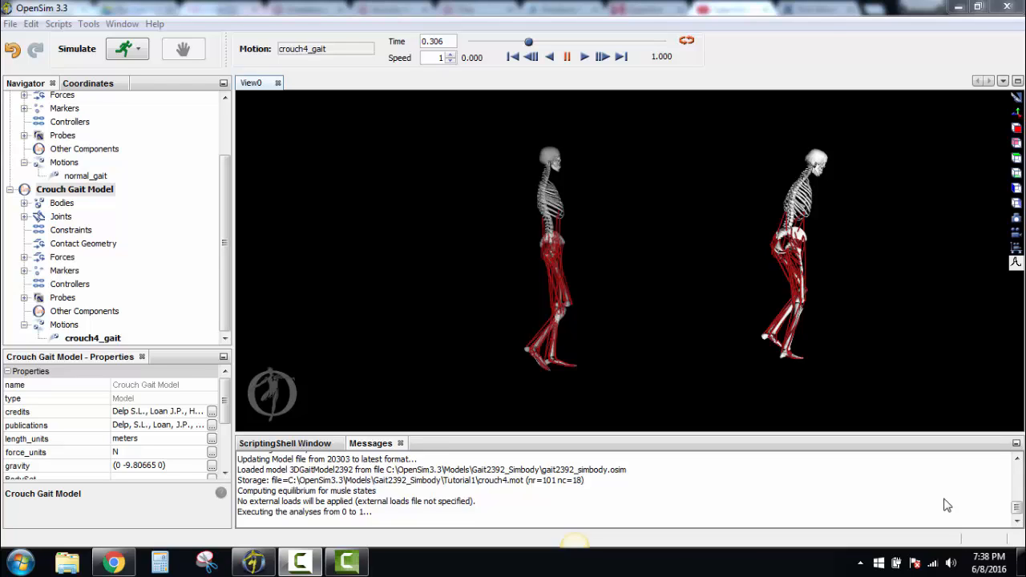
mouse_move(266, 304)
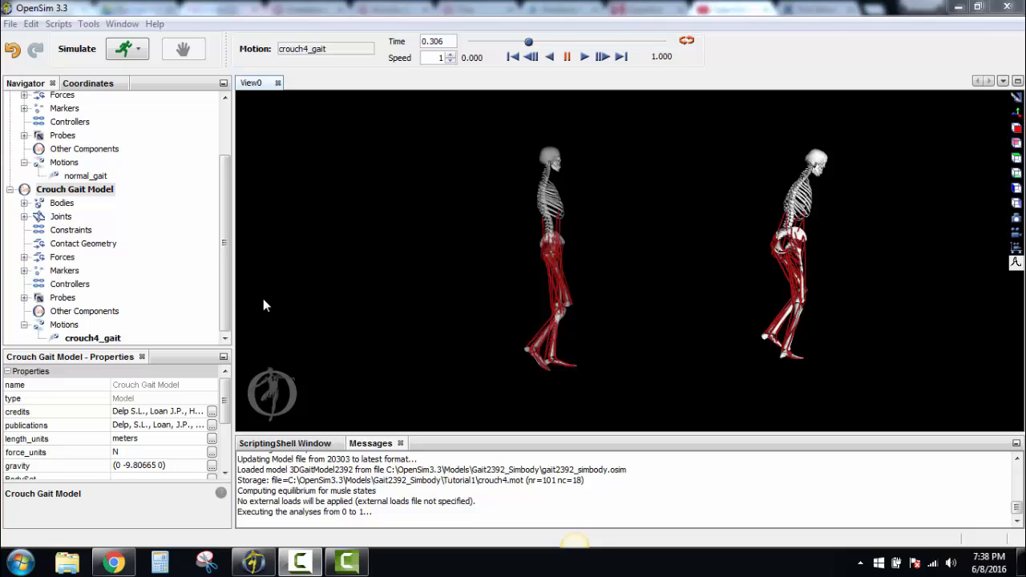
mouse_move(26, 313)
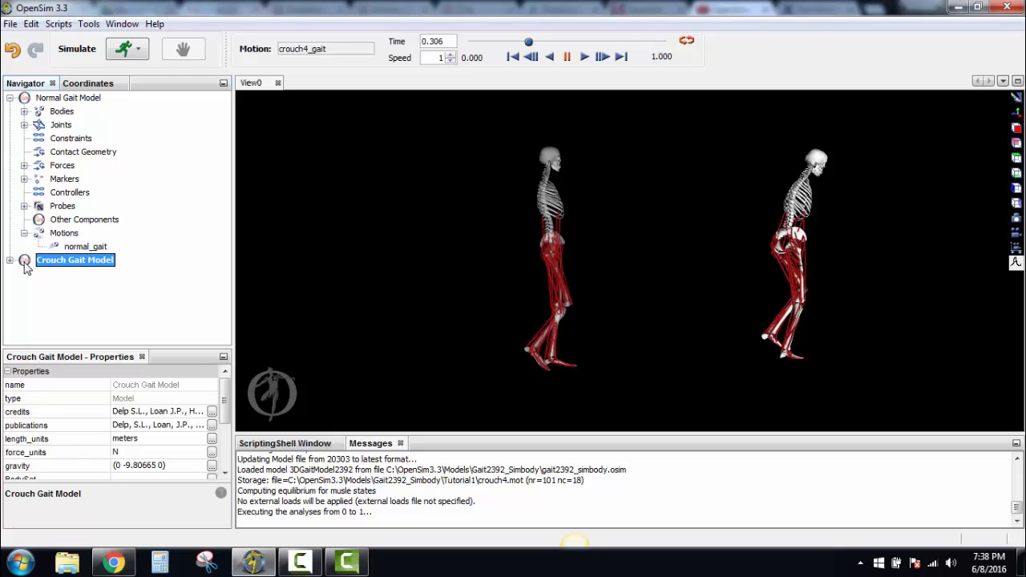
left_click(93, 337)
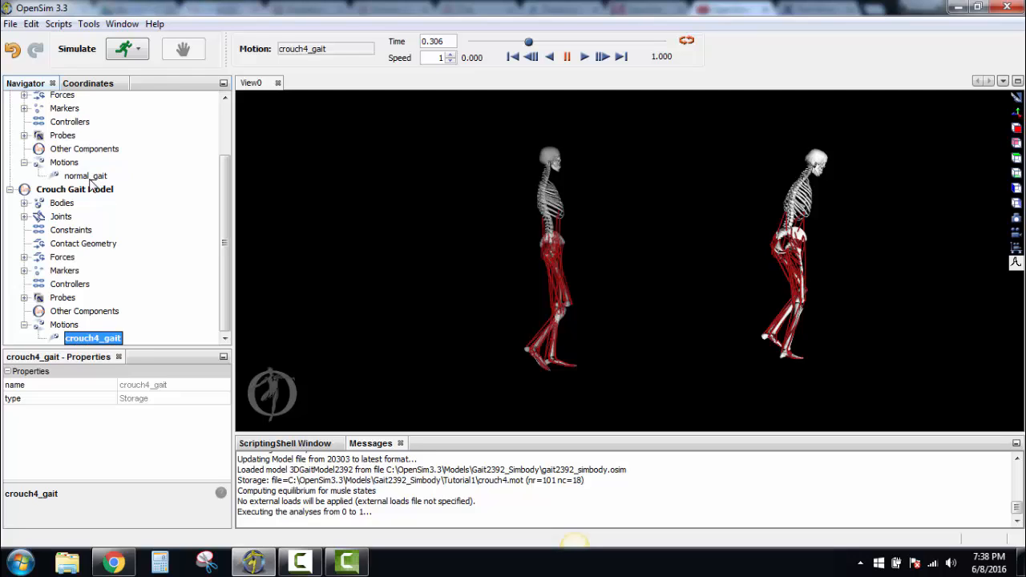
left_click(85, 175)
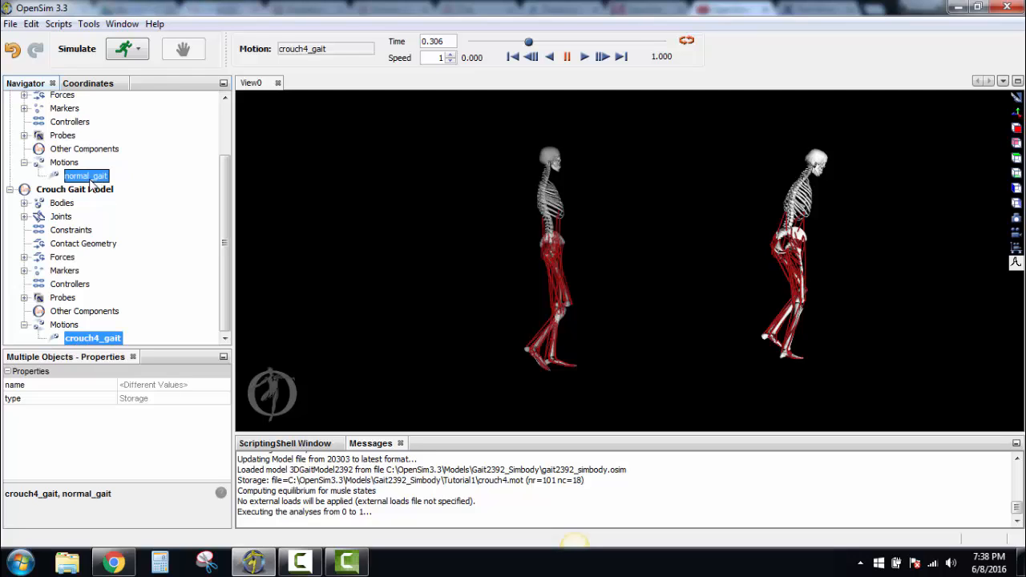